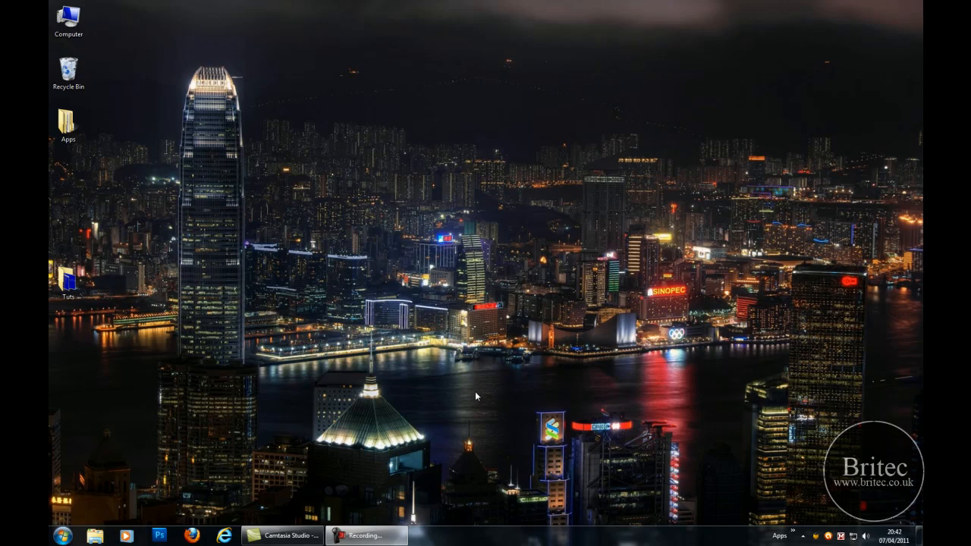
{"action": "mouse_move", "coordinate": [480, 307]}
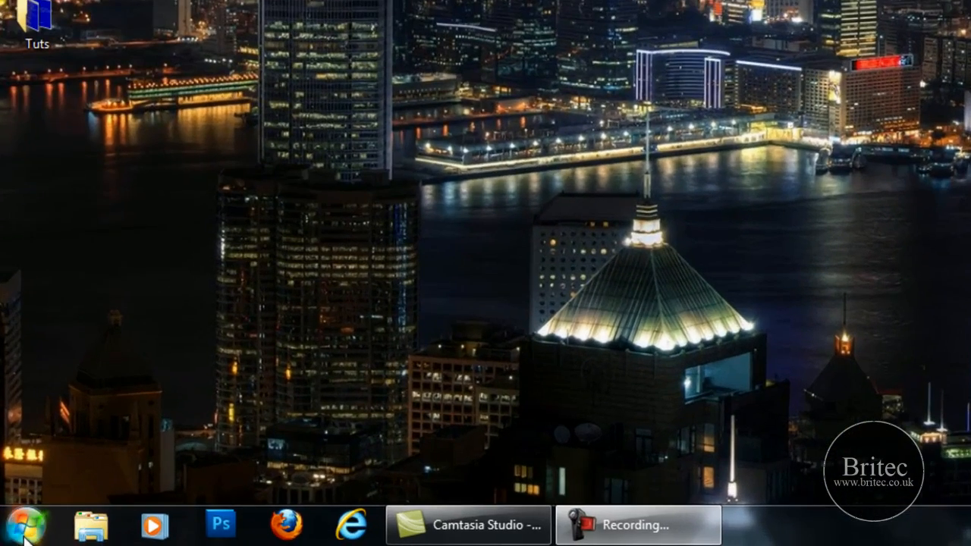
Find 'uac' from Start, set User Account Control to Never notify and confirm with OK
{"action": "left_click", "coordinate": [27, 525]}
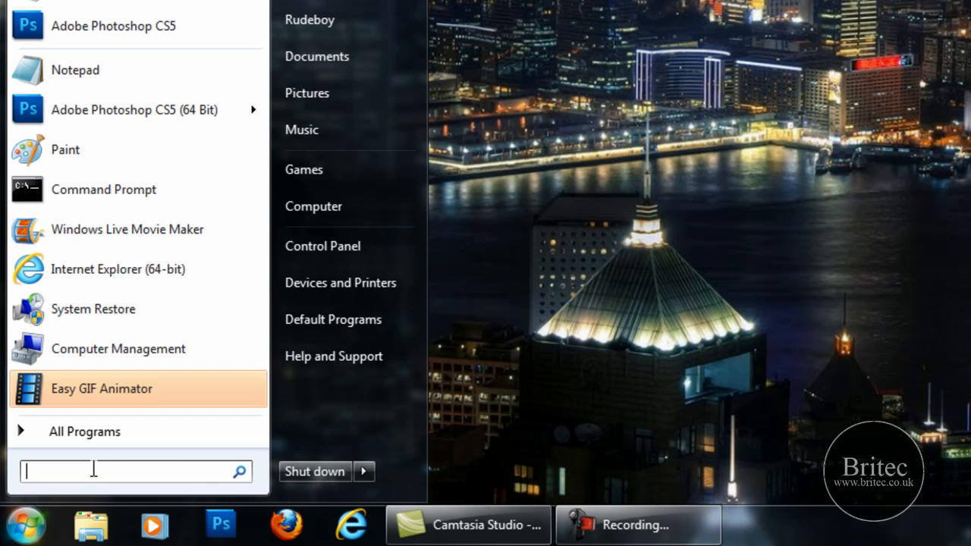
{"action": "type", "text": "uac"}
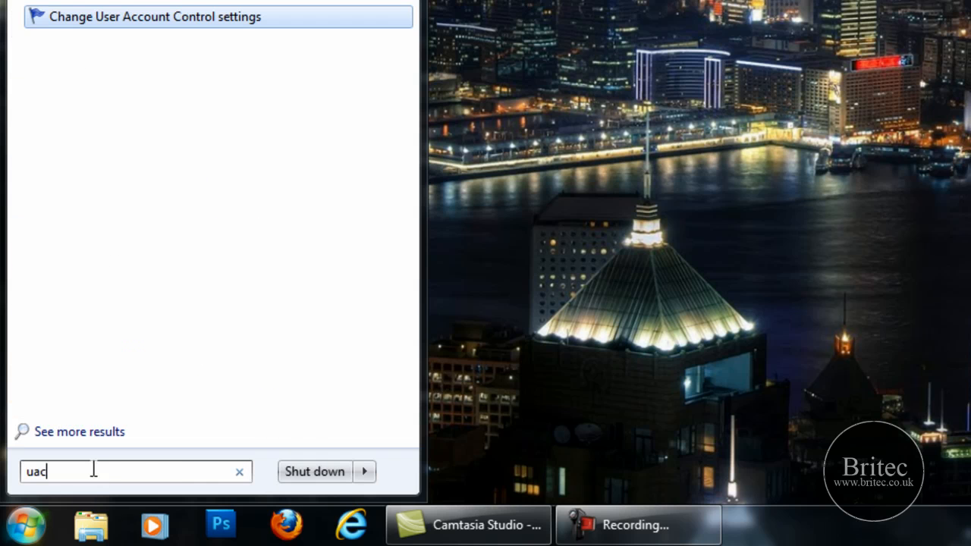
{"action": "mouse_move", "coordinate": [121, 38]}
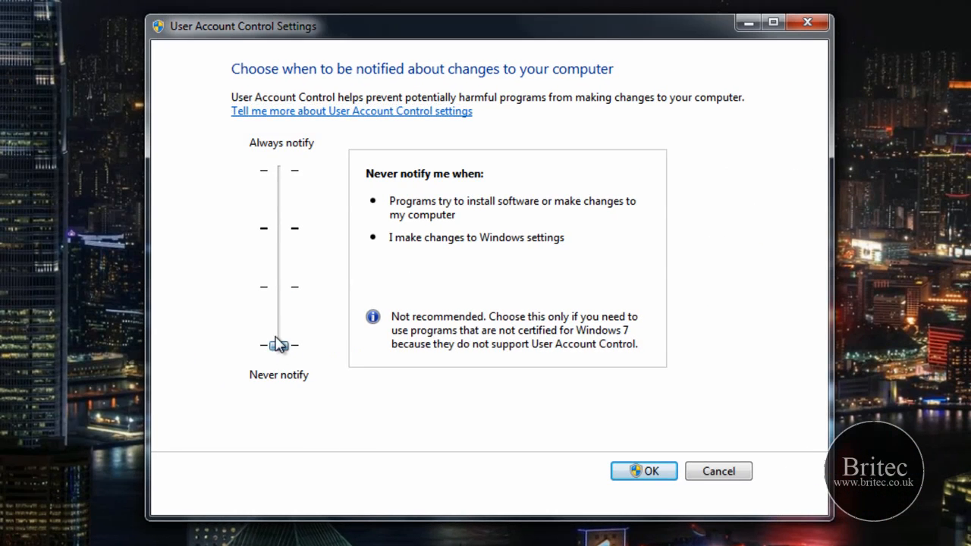
{"action": "left_click_drag", "start_coordinate": [279, 343], "coordinate": [280, 227]}
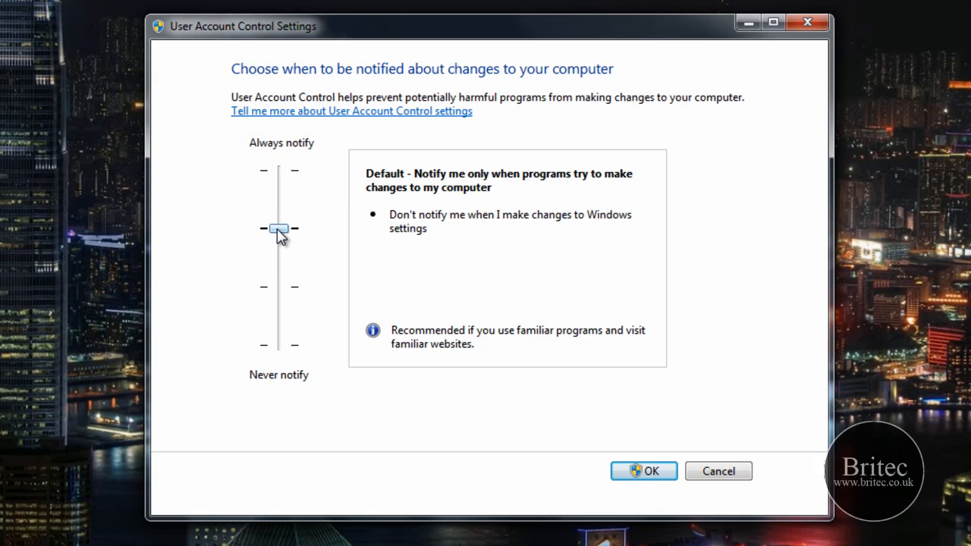
{"action": "left_click_drag", "start_coordinate": [279, 229], "coordinate": [279, 346]}
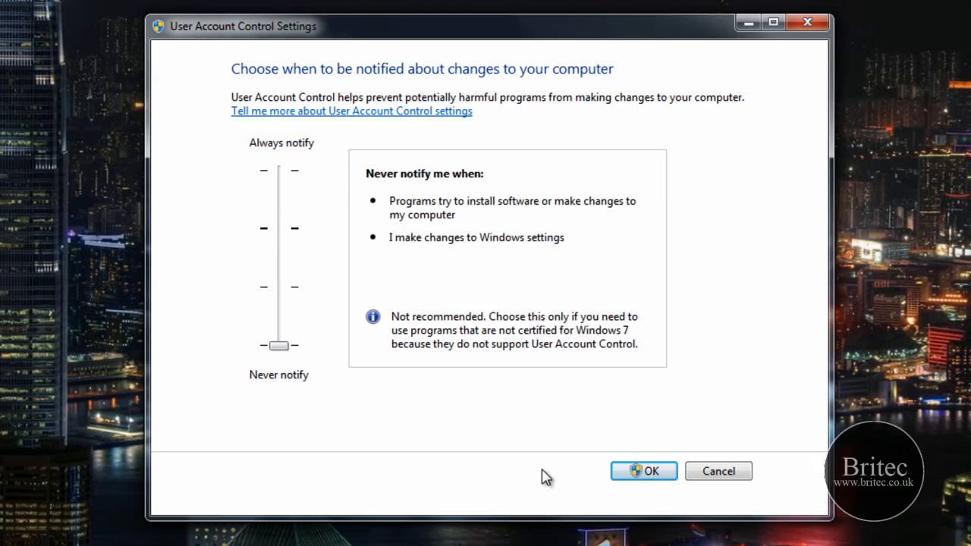
{"action": "mouse_move", "coordinate": [643, 470]}
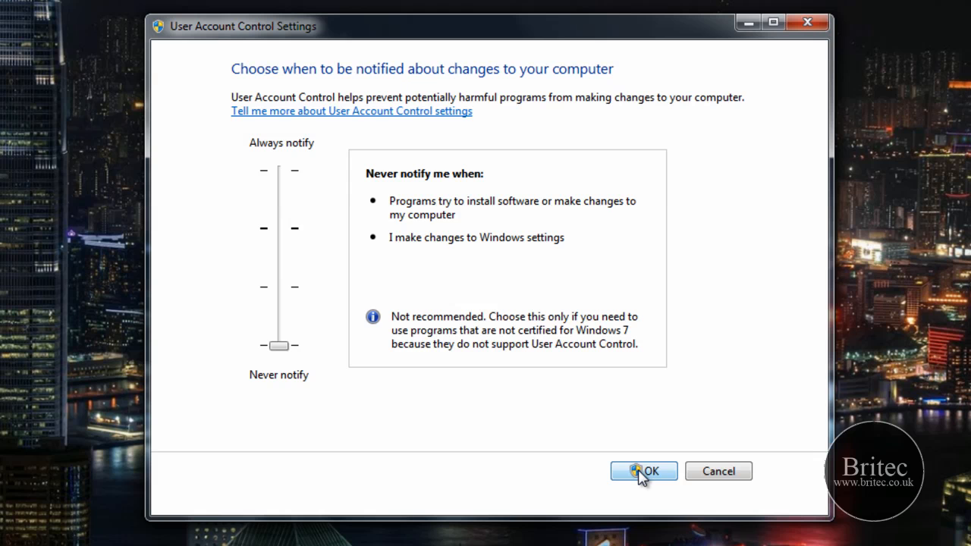
{"action": "mouse_move", "coordinate": [686, 482]}
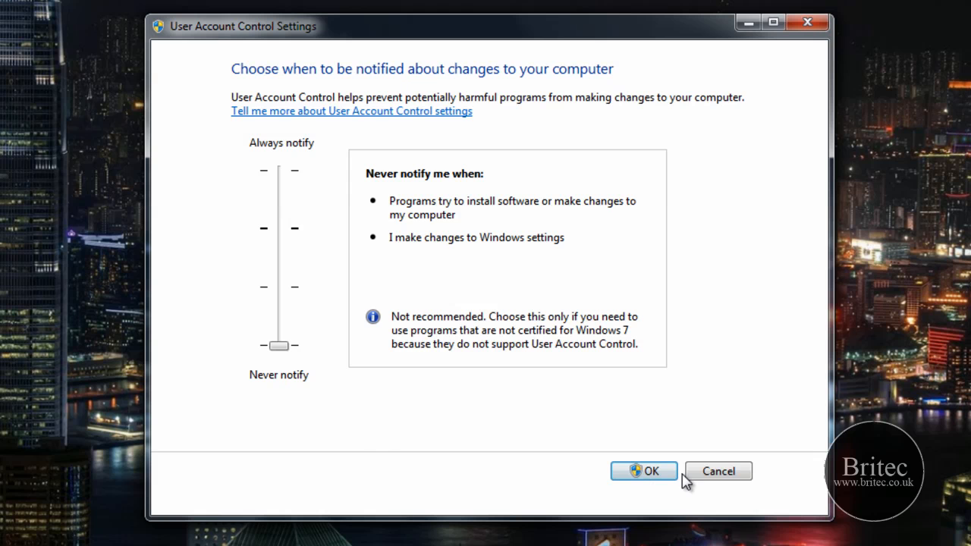
{"action": "left_click", "coordinate": [644, 471]}
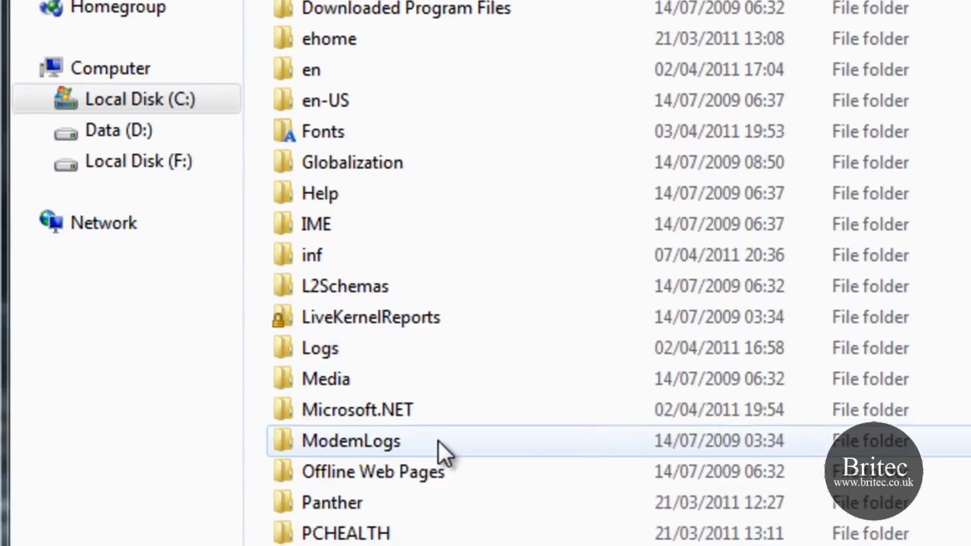
Browse into C:\Windows\System32\config to view the SAM, SECURITY, SOFTWARE and SYSTEM hive files
{"action": "scroll", "scroll_direction": "down", "scroll_amount": 3}
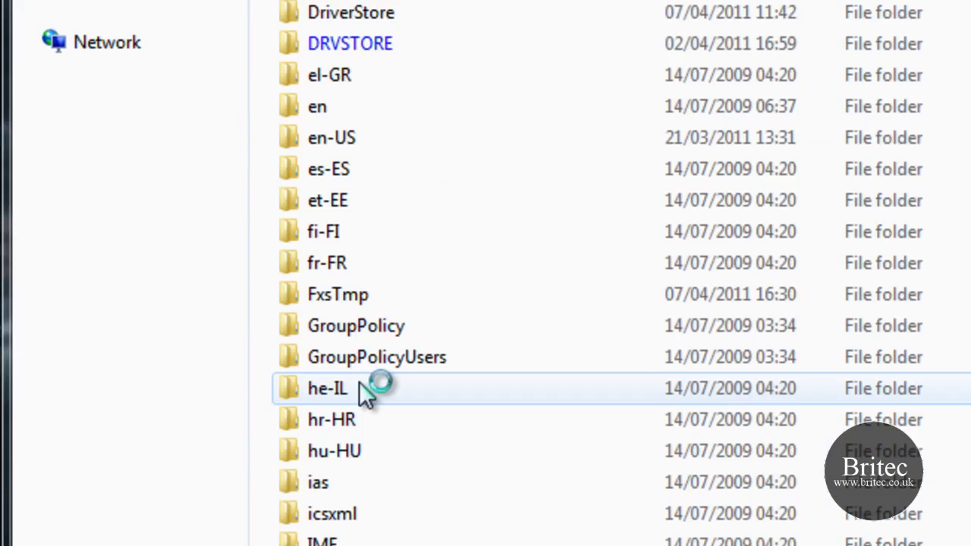
{"action": "scroll", "scroll_direction": "up", "scroll_amount": 3}
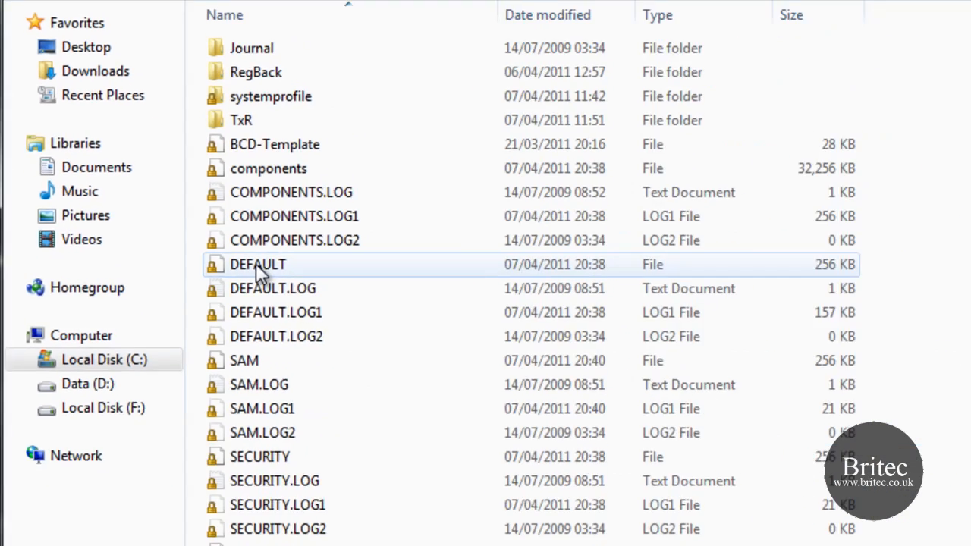
{"action": "scroll", "scroll_direction": "down", "scroll_amount": 3}
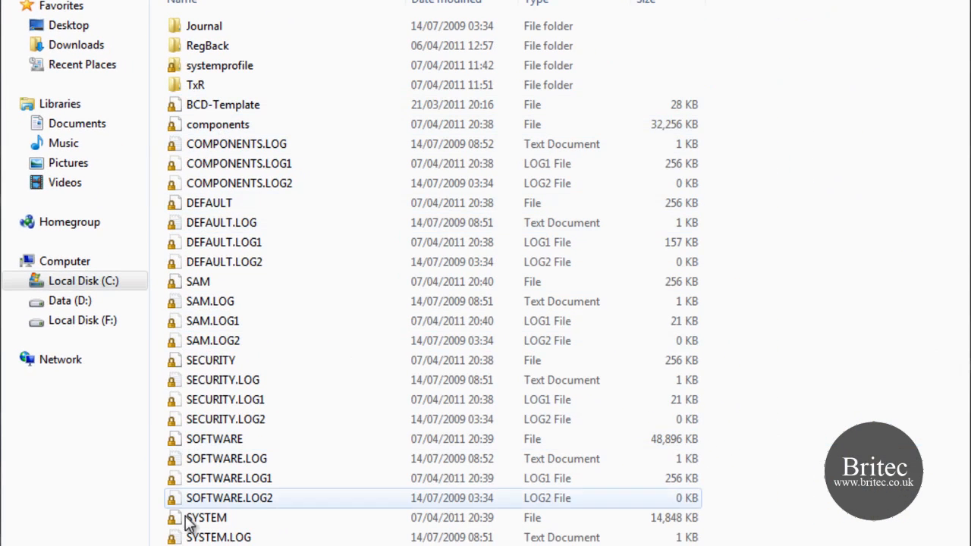
{"action": "mouse_move", "coordinate": [205, 513]}
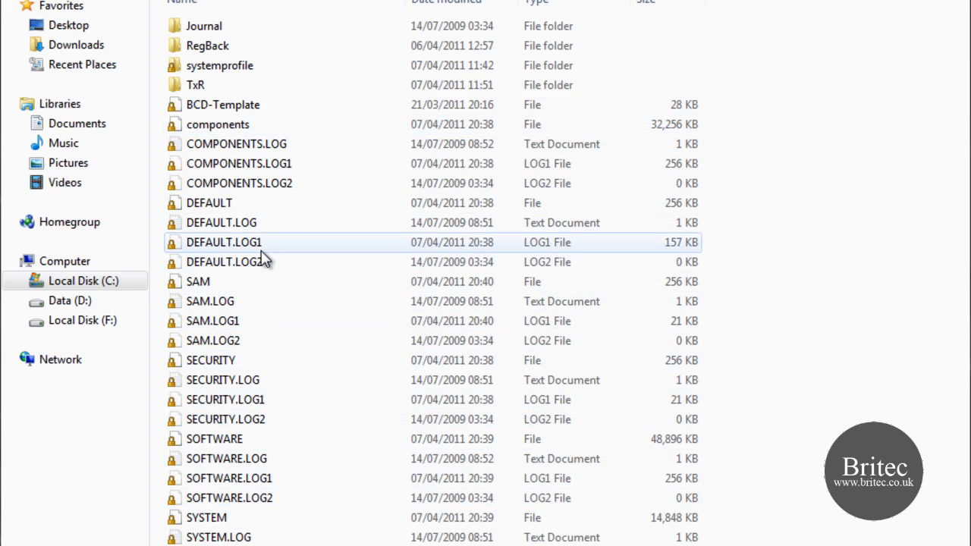
{"action": "left_click", "coordinate": [210, 203]}
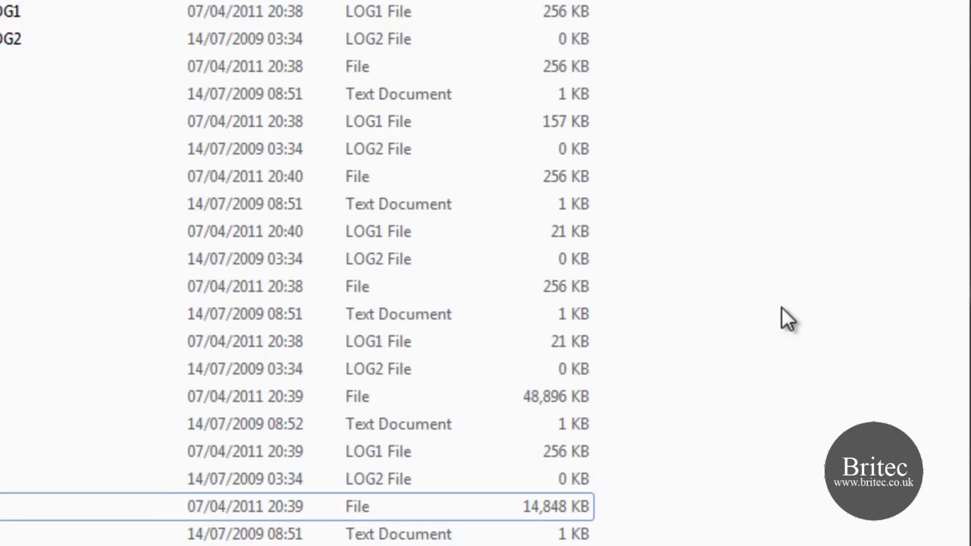
{"action": "scroll", "scroll_direction": "up", "scroll_amount": 3}
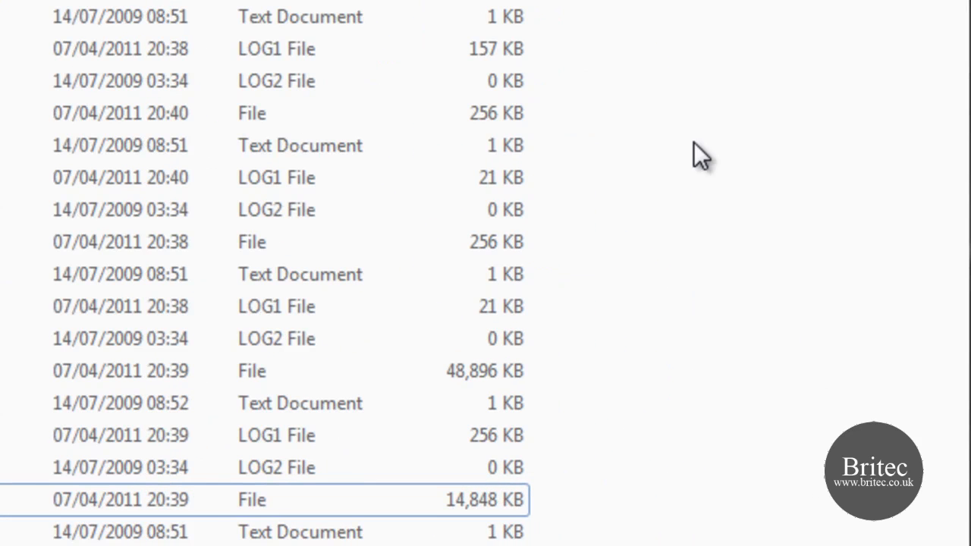
Bring up the config folder's Properties and switch to its Previous Versions list
{"action": "right_click", "coordinate": [698, 156]}
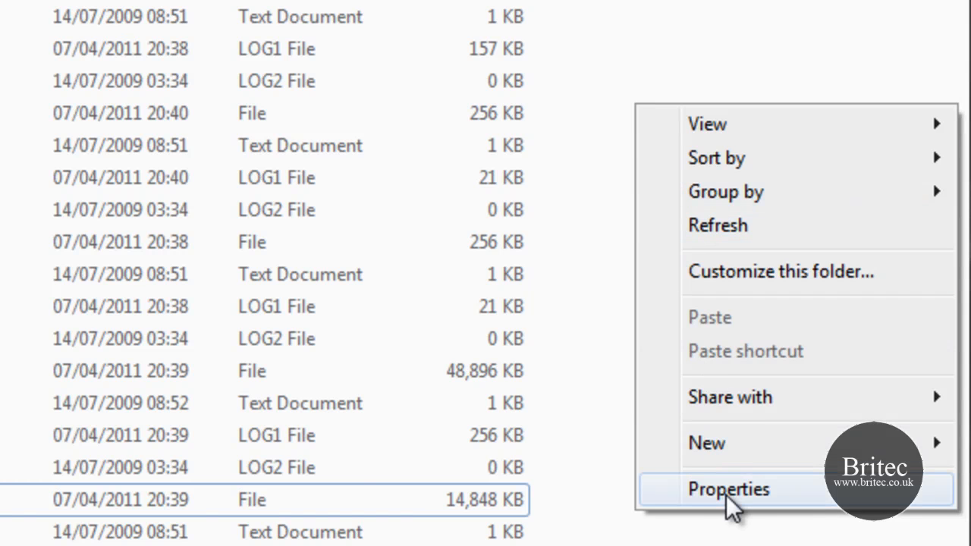
{"action": "left_click", "coordinate": [728, 488]}
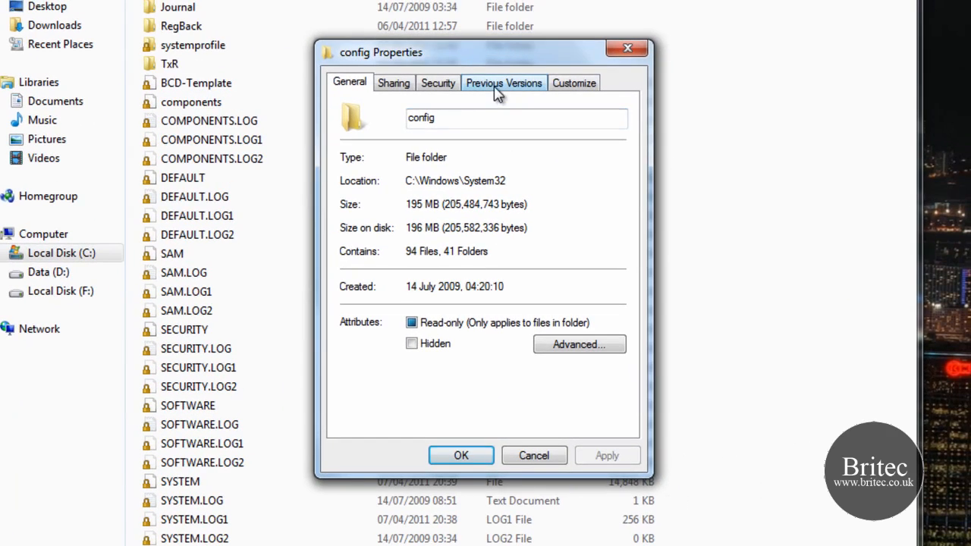
{"action": "left_click", "coordinate": [504, 82]}
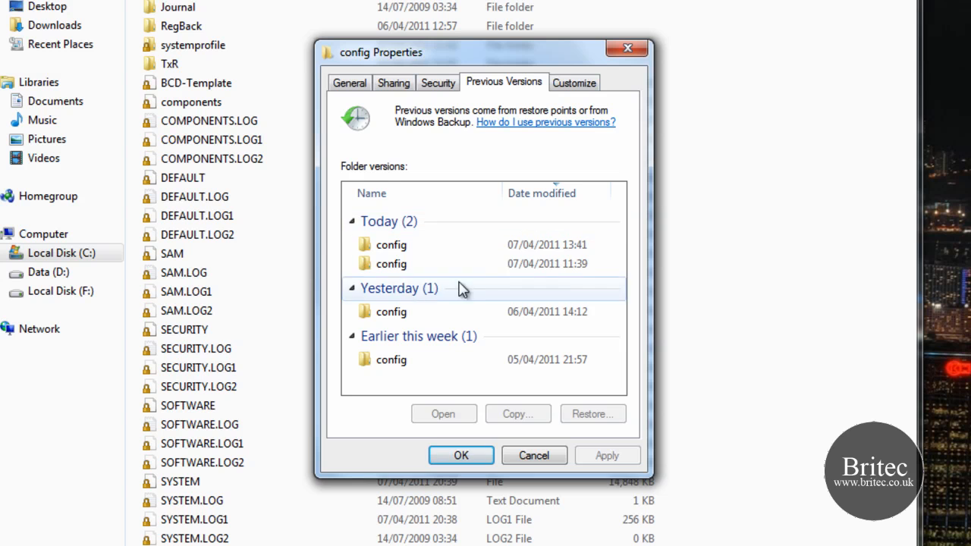
Select the config snapshot dated 05/04/2011 21:57 from the previous versions
{"action": "left_click", "coordinate": [391, 265]}
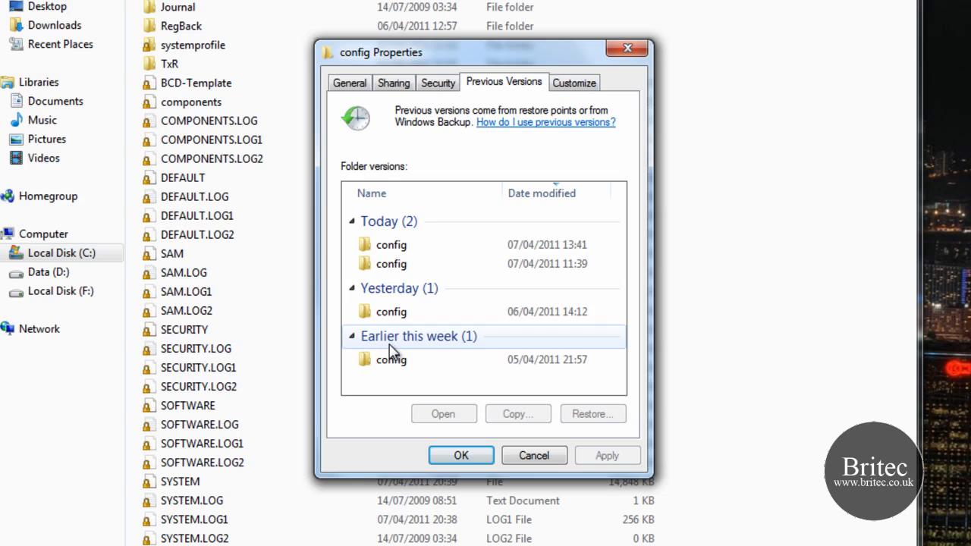
{"action": "left_click", "coordinate": [392, 360]}
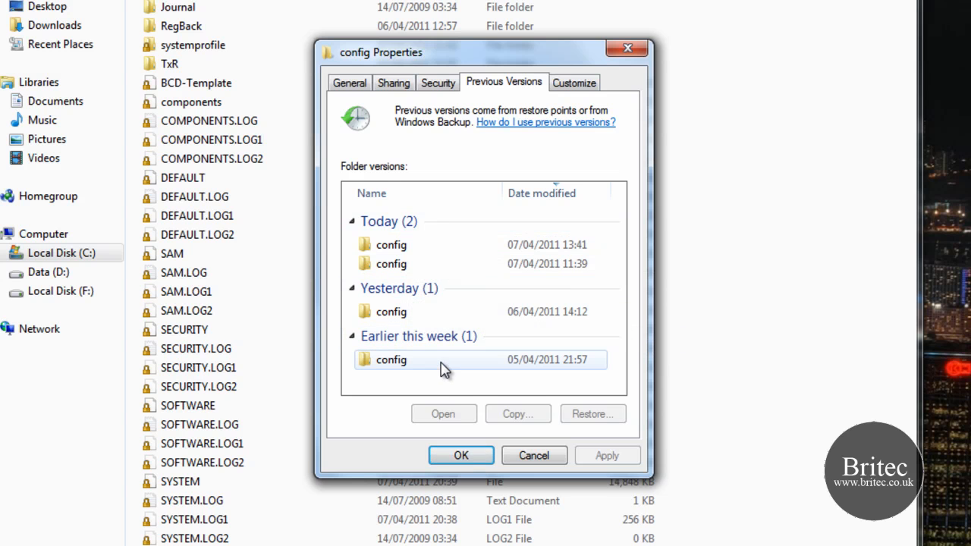
{"action": "mouse_move", "coordinate": [402, 311]}
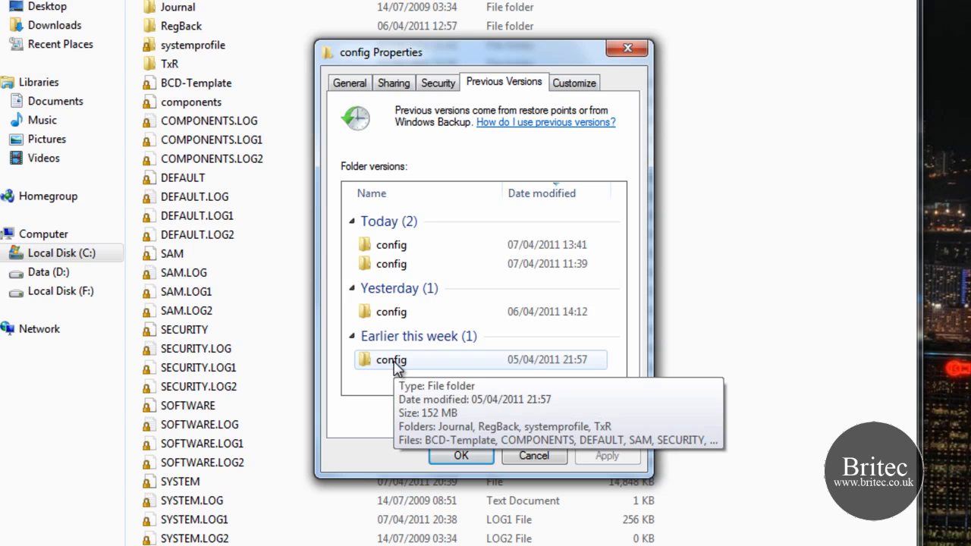
{"action": "left_click", "coordinate": [392, 360]}
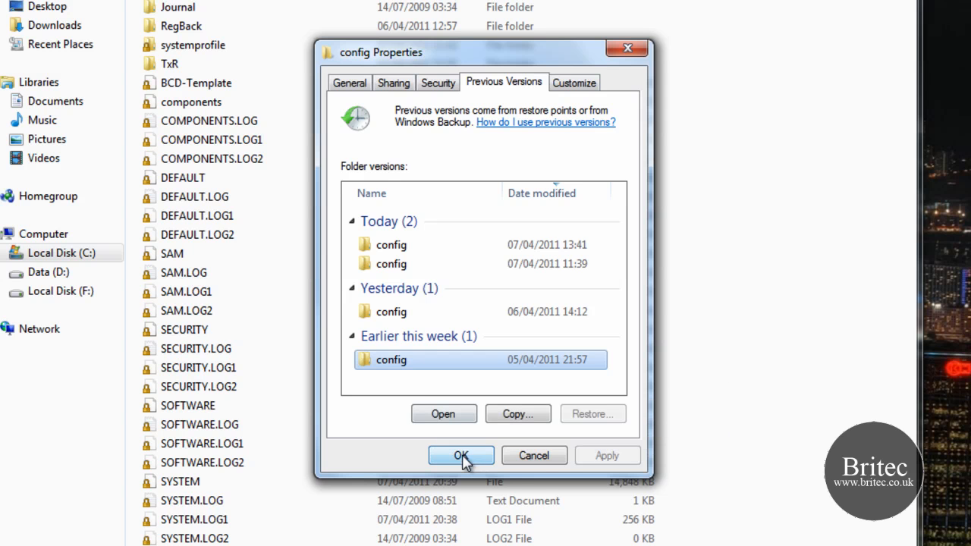
Open the 05/04/2011 snapshot of the config folder and browse its hive files
{"action": "left_click", "coordinate": [461, 455]}
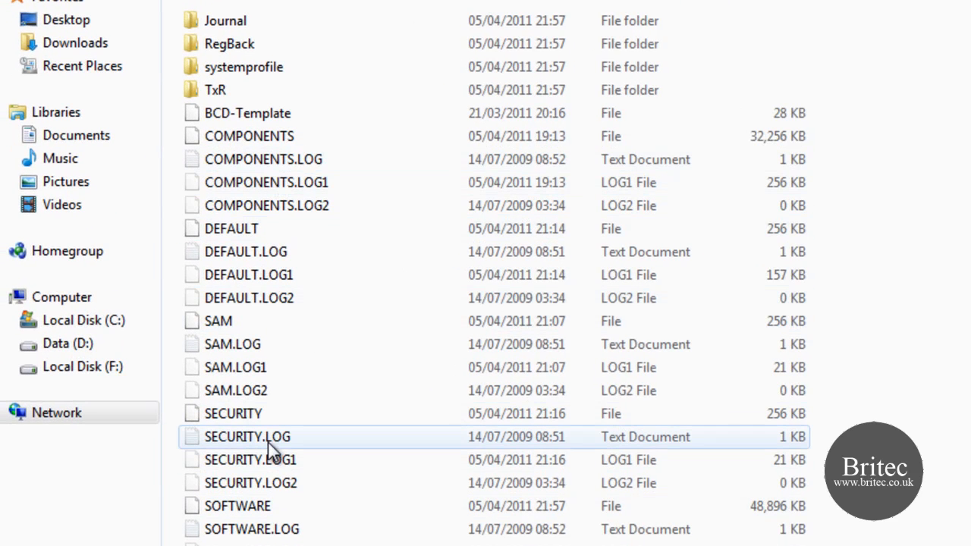
{"action": "left_click", "coordinate": [237, 507]}
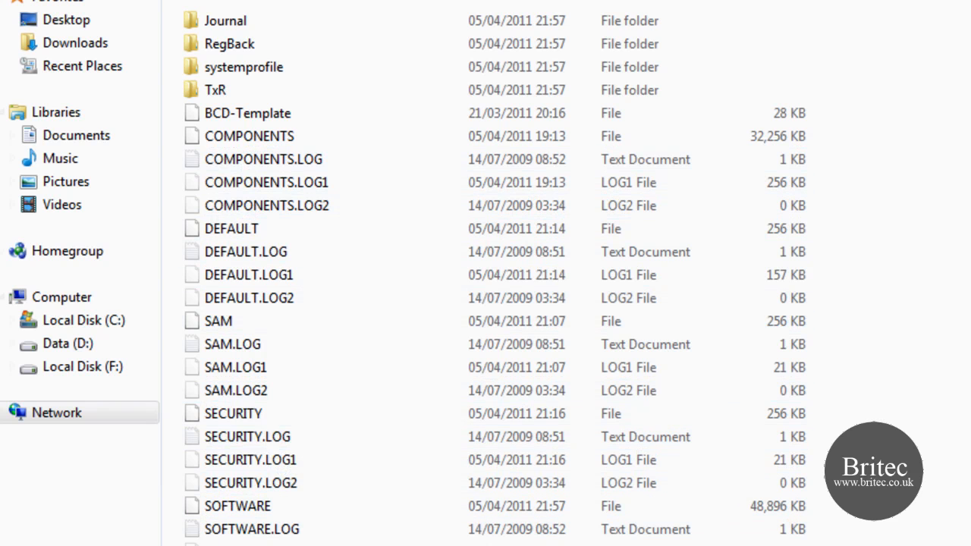
{"action": "left_click", "coordinate": [246, 252]}
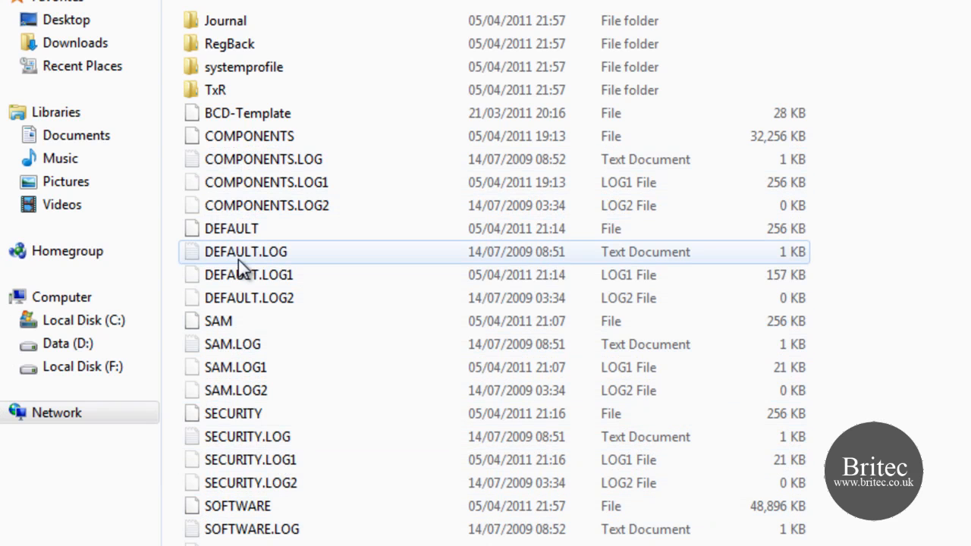
{"action": "mouse_move", "coordinate": [239, 251]}
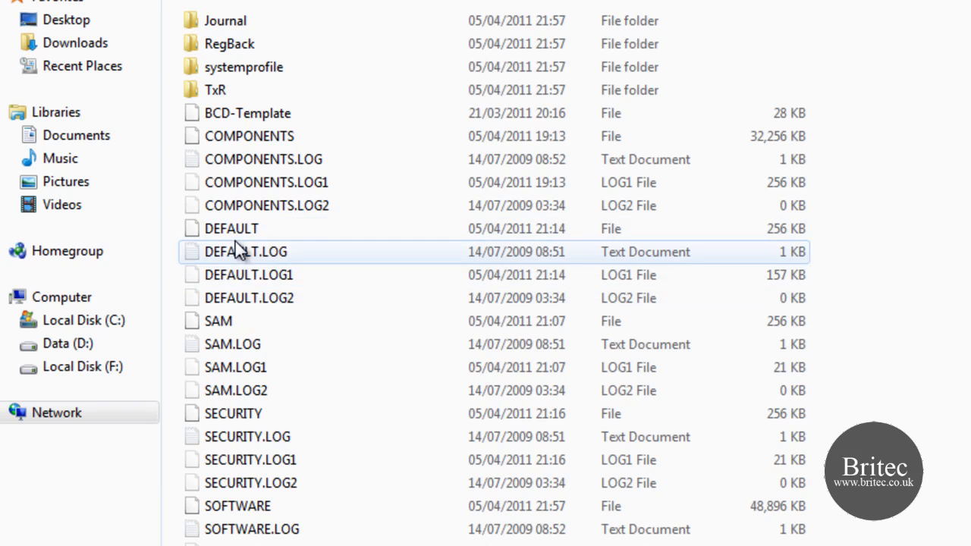
{"action": "left_click", "coordinate": [231, 228]}
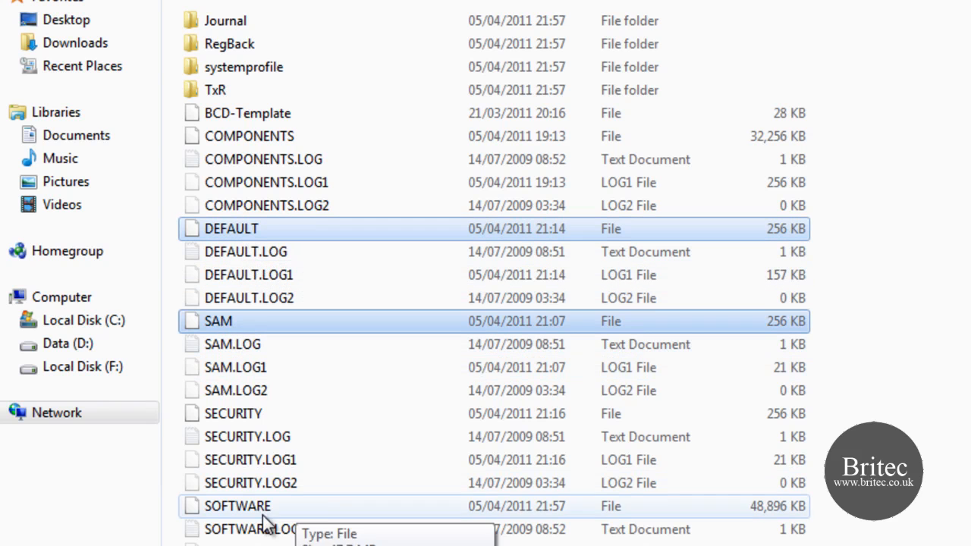
{"action": "mouse_move", "coordinate": [235, 367]}
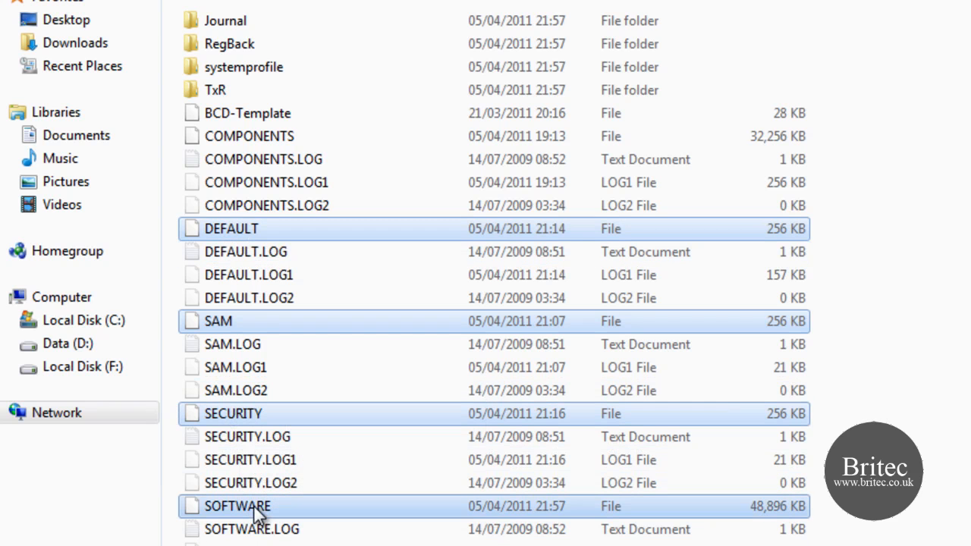
{"action": "scroll", "scroll_direction": "down", "scroll_amount": 3}
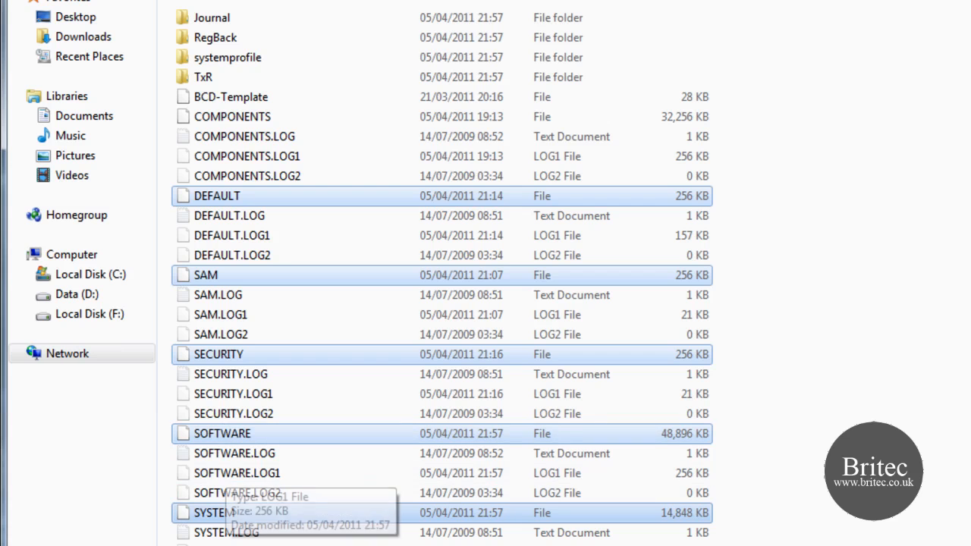
{"action": "mouse_move", "coordinate": [273, 513]}
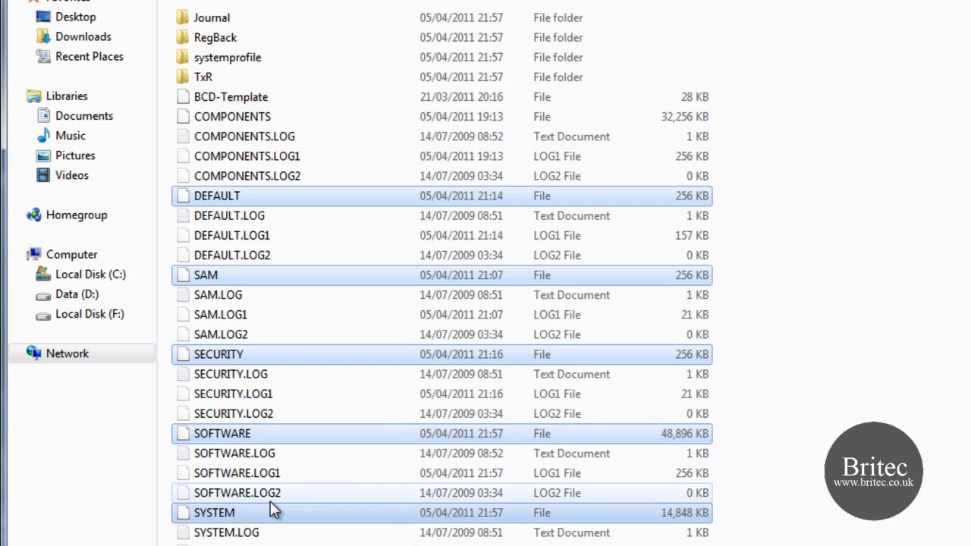
{"action": "mouse_move", "coordinate": [270, 512]}
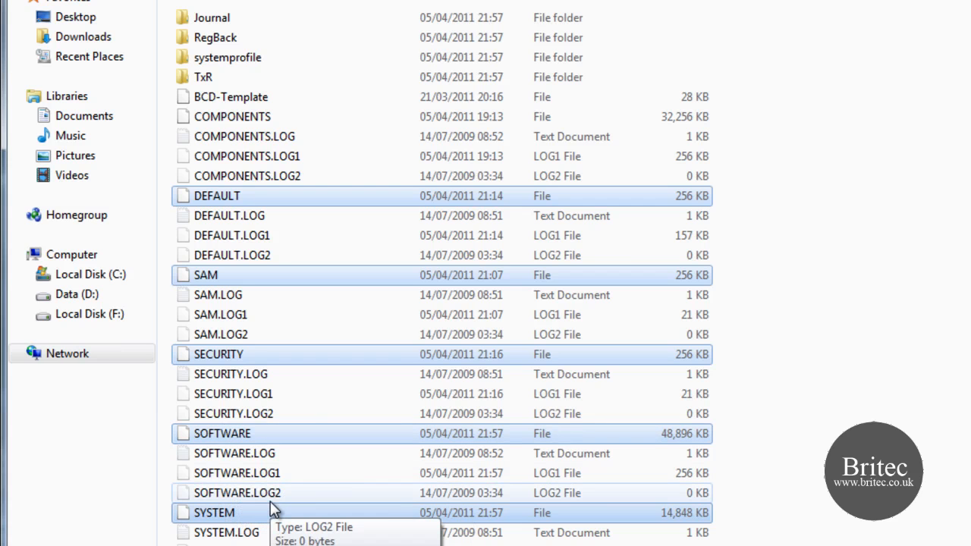
Select the SOFTWARE and SYSTEM hive files together, ready to copy
{"action": "left_click", "coordinate": [222, 434]}
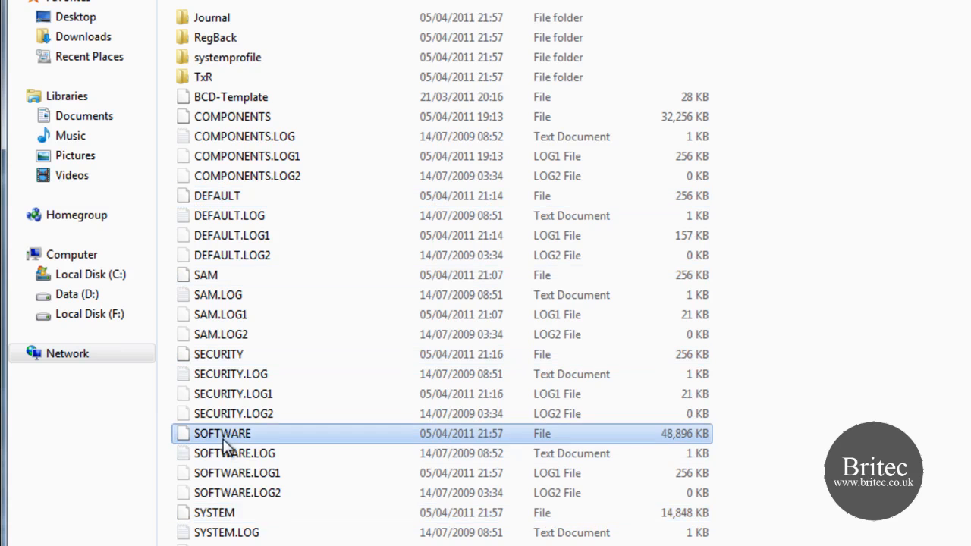
{"action": "left_click", "coordinate": [214, 513]}
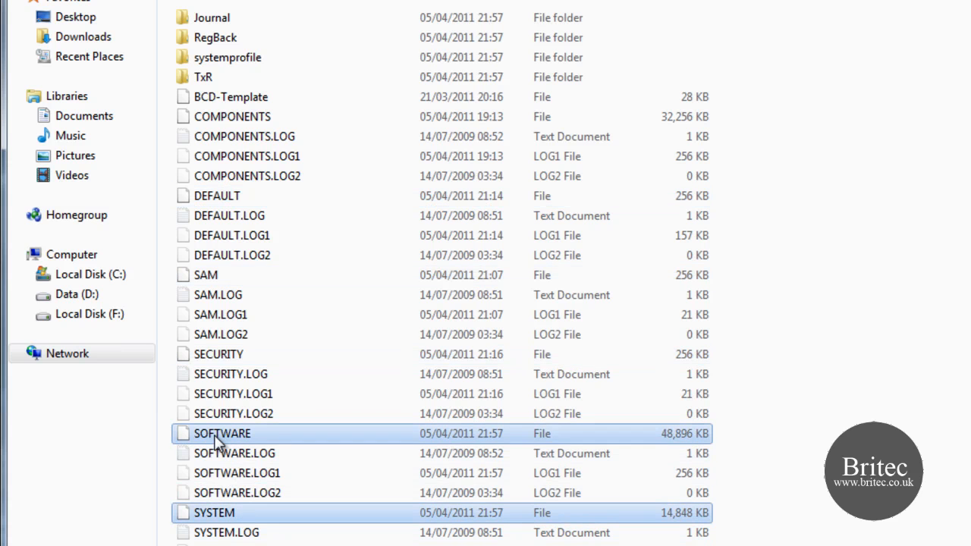
{"action": "mouse_move", "coordinate": [311, 522]}
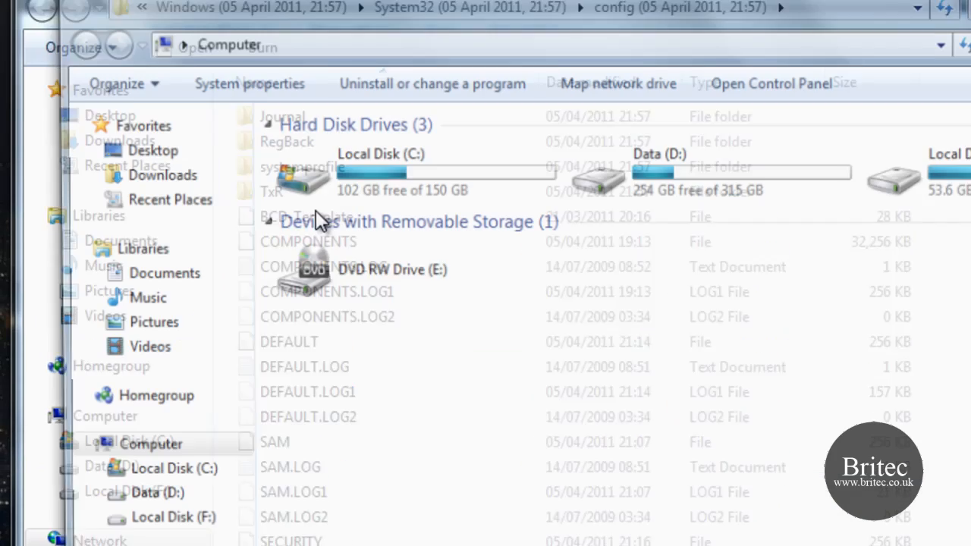
Create a 'backup' folder on Local Disk C and paste the copied SOFTWARE and SYSTEM files into it
{"action": "right_click", "coordinate": [291, 255]}
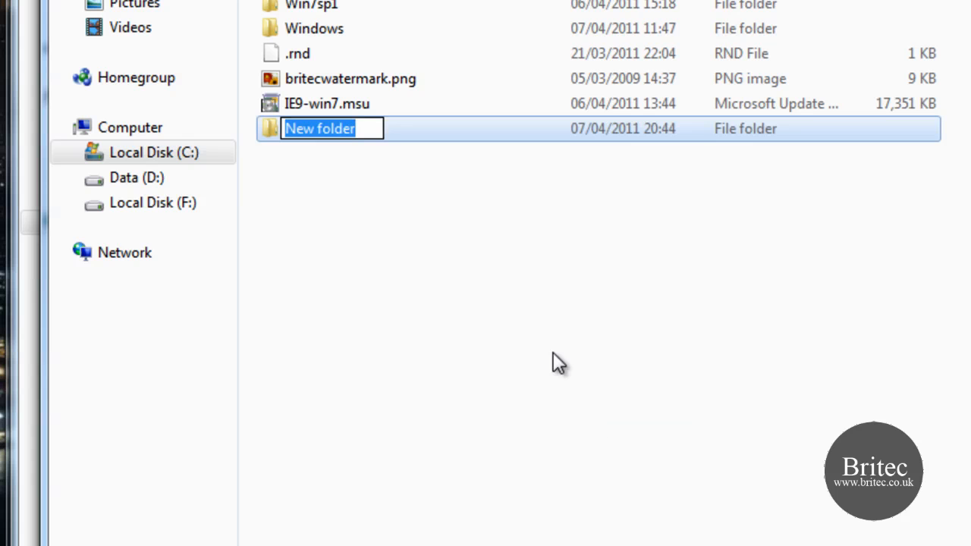
{"action": "type", "text": "back"}
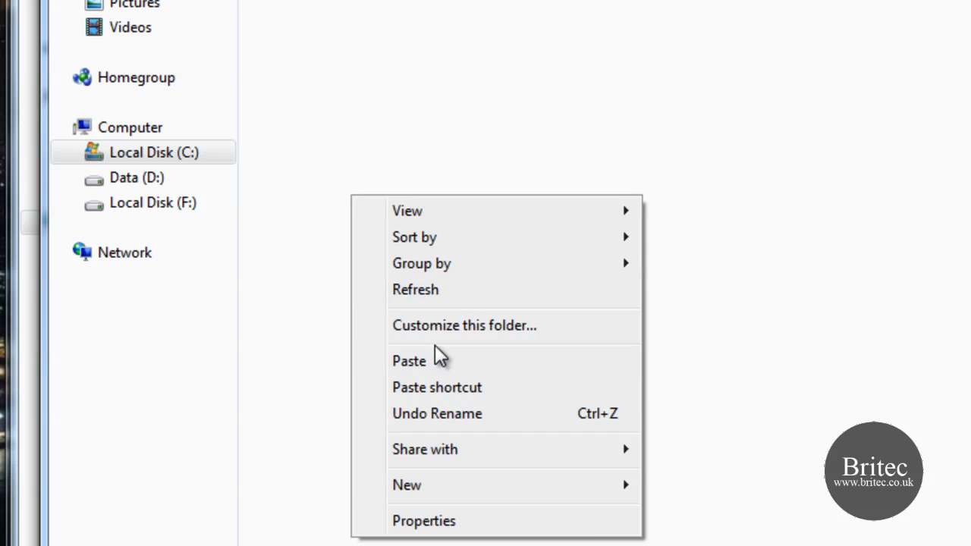
{"action": "left_click", "coordinate": [410, 362]}
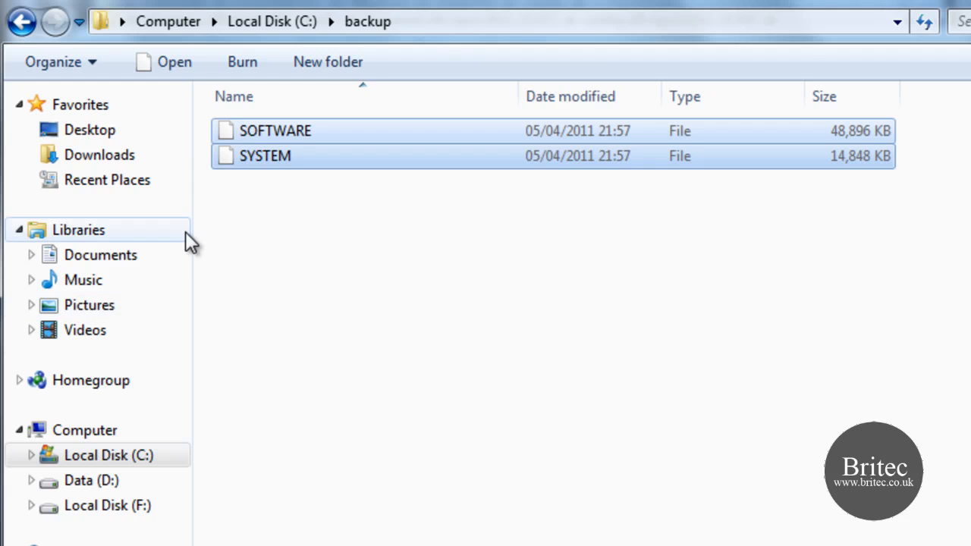
{"action": "mouse_move", "coordinate": [231, 282]}
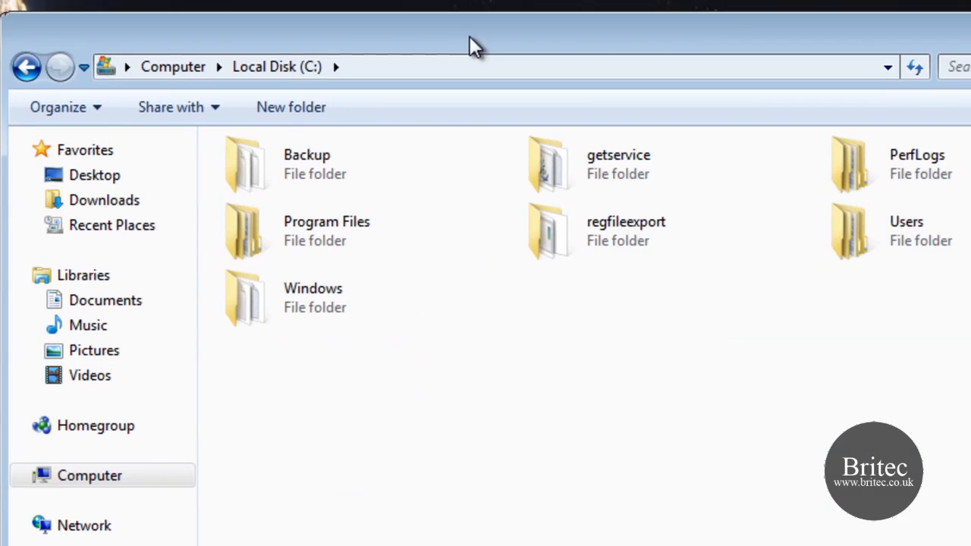
Open the Backup folder on drive C to confirm the SOFTWARE and SYSTEM copies
{"action": "double_click", "coordinate": [306, 164]}
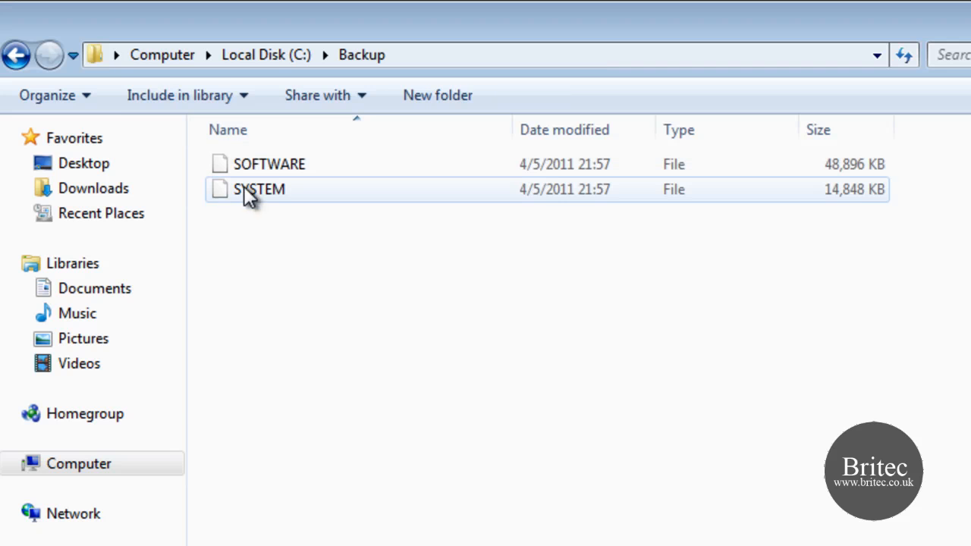
Launch Registry Editor by searching 'regedit' from the Start menu
{"action": "left_click", "coordinate": [27, 522]}
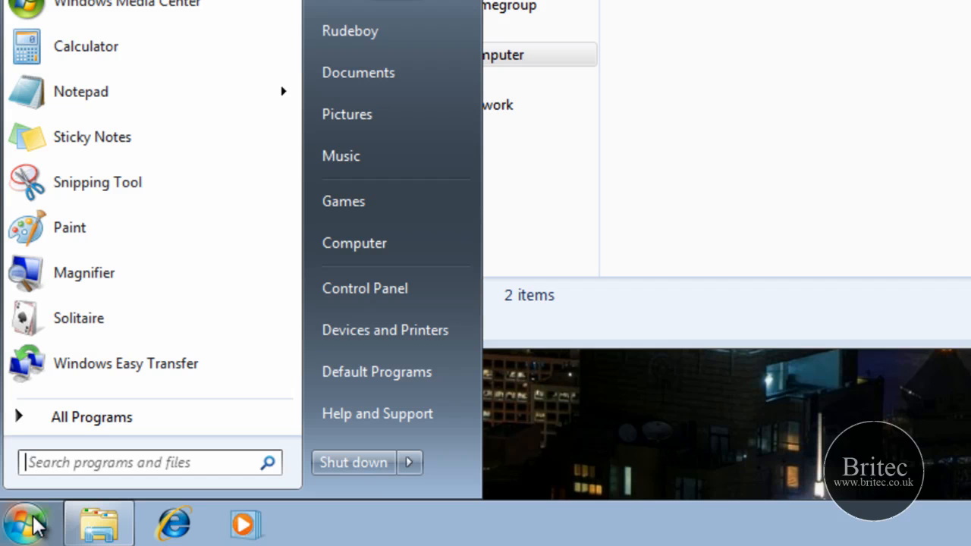
{"action": "mouse_move", "coordinate": [189, 415]}
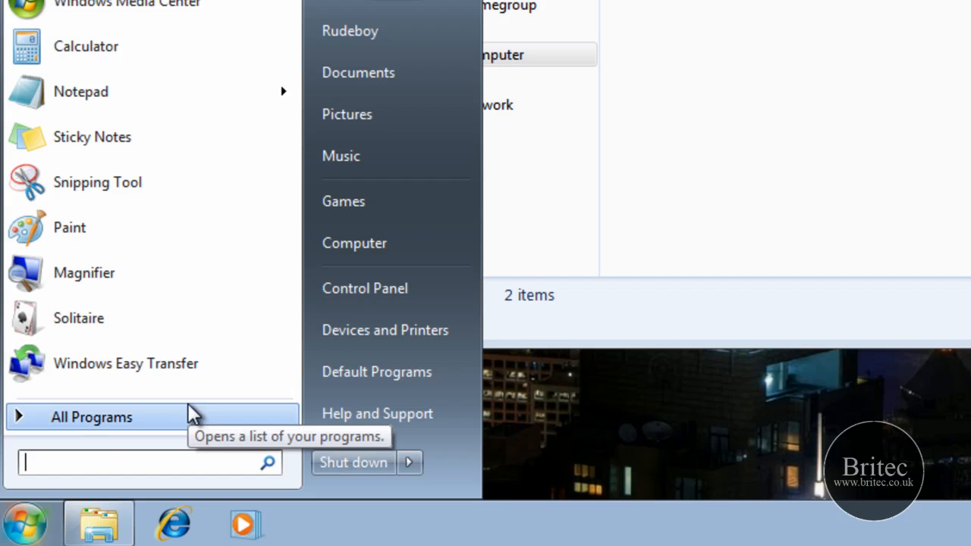
{"action": "type", "text": "regedit"}
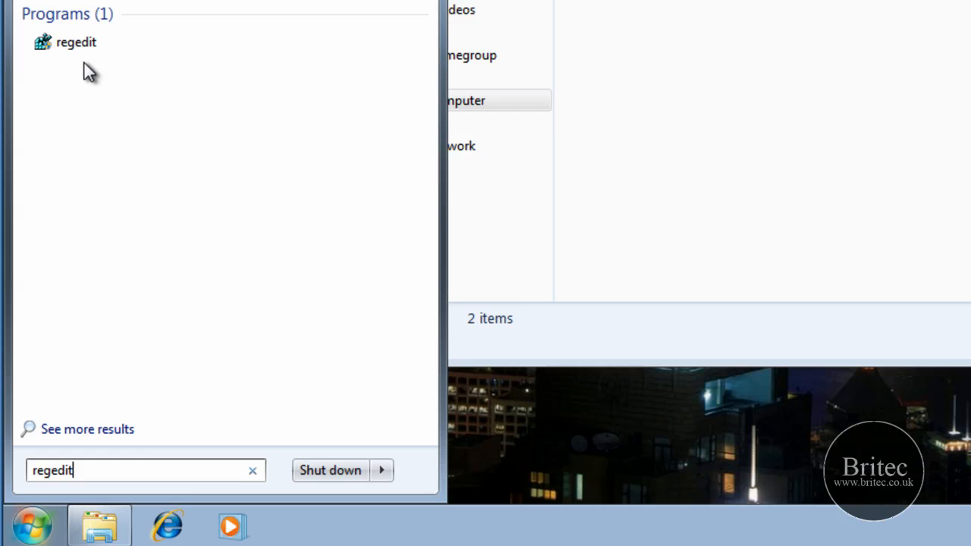
{"action": "left_click", "coordinate": [76, 43]}
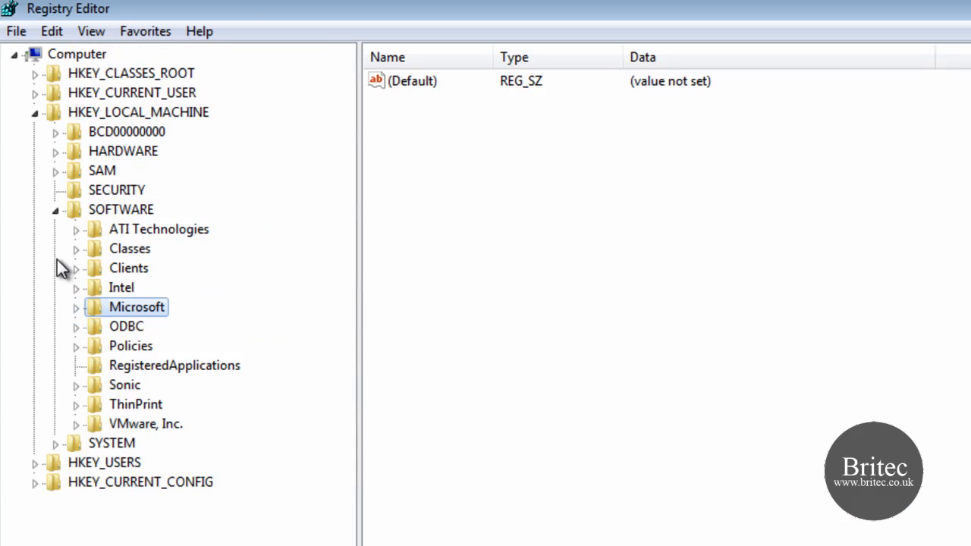
Collapse the HKEY_LOCAL_MACHINE branch and select that root key
{"action": "left_click", "coordinate": [33, 112]}
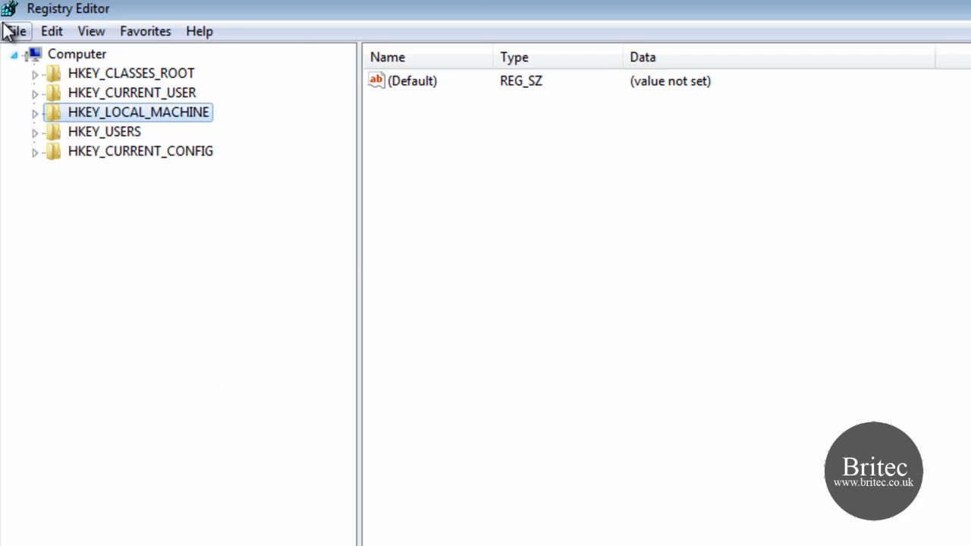
{"action": "left_click", "coordinate": [15, 30]}
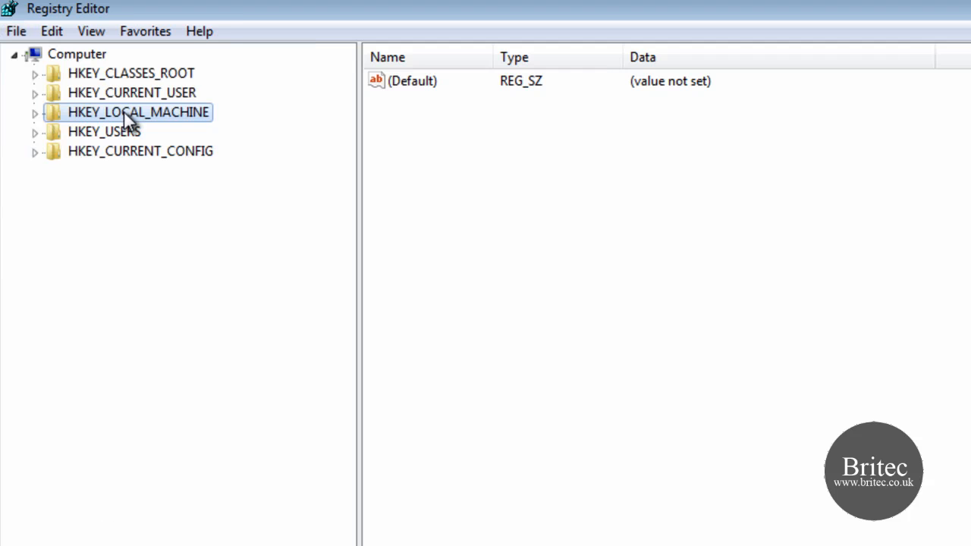
{"action": "mouse_move", "coordinate": [146, 124]}
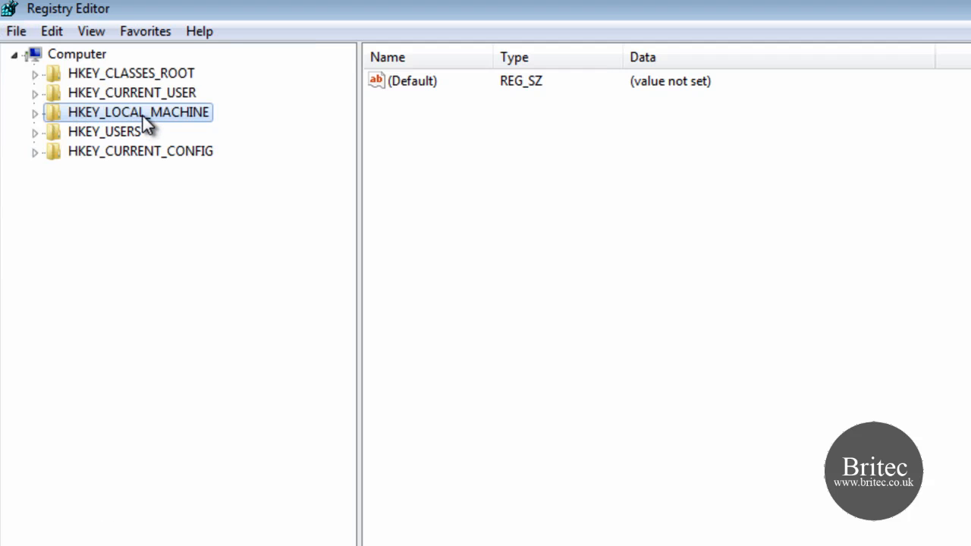
Start File > Load Hive on HKEY_LOCAL_MACHINE and browse into C:\Backup
{"action": "left_click", "coordinate": [16, 30]}
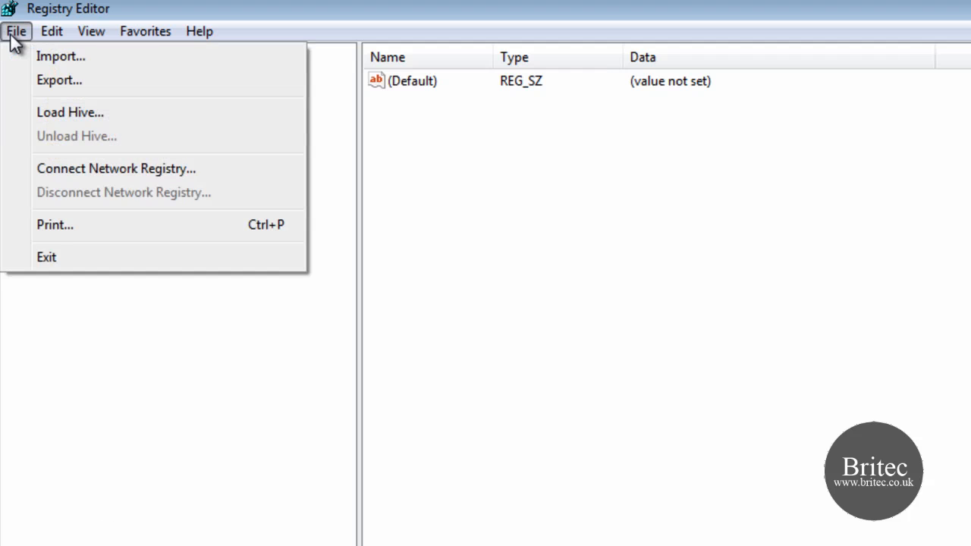
{"action": "mouse_move", "coordinate": [70, 113]}
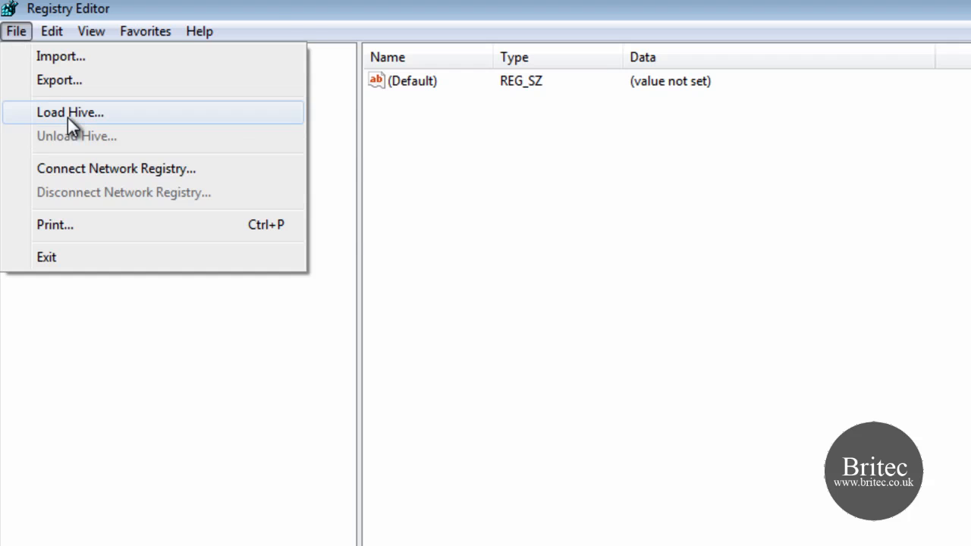
{"action": "left_click", "coordinate": [70, 112]}
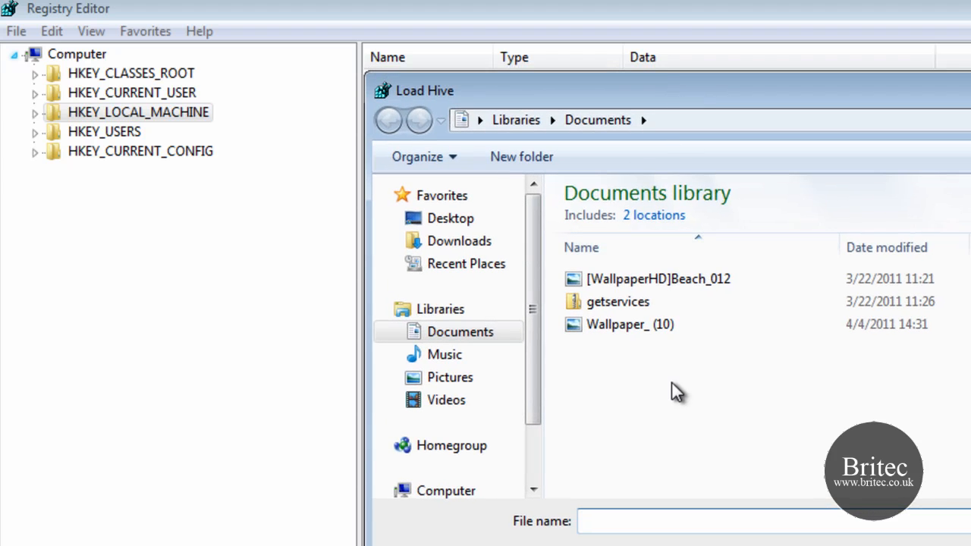
{"action": "mouse_move", "coordinate": [452, 446]}
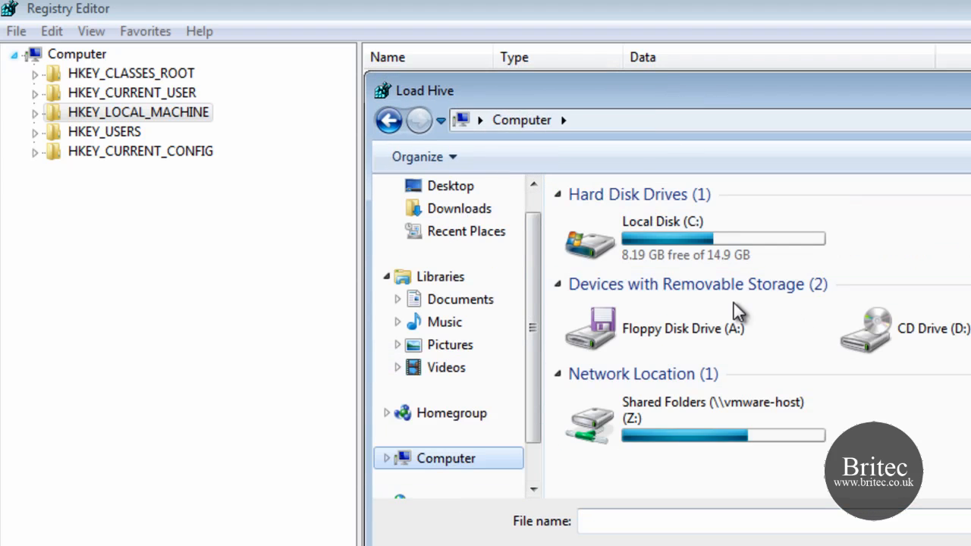
{"action": "left_click", "coordinate": [683, 239]}
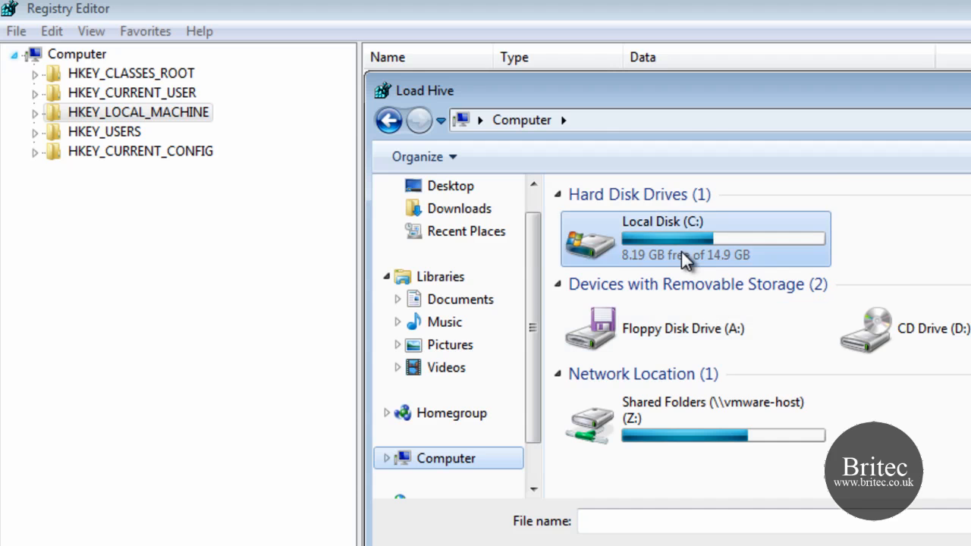
{"action": "double_click", "coordinate": [695, 237]}
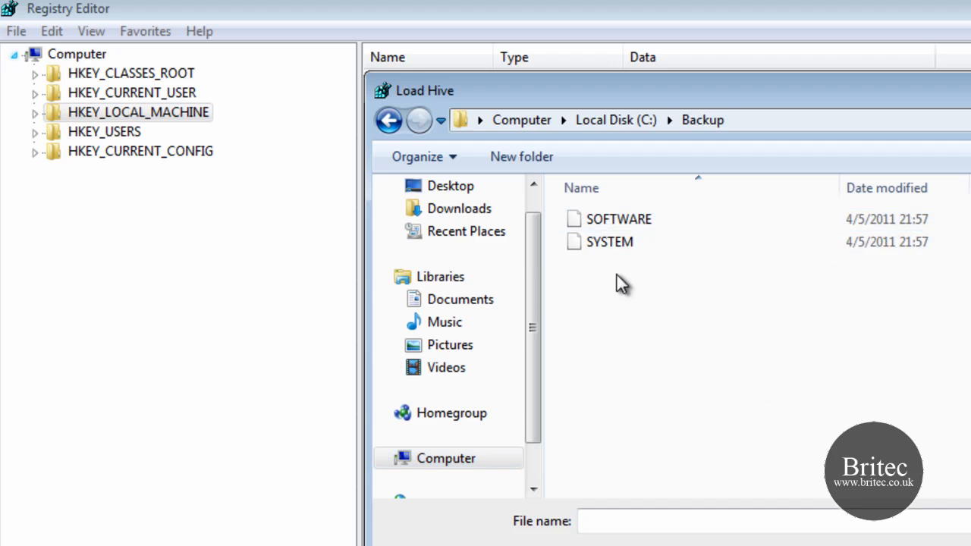
{"action": "mouse_move", "coordinate": [607, 243]}
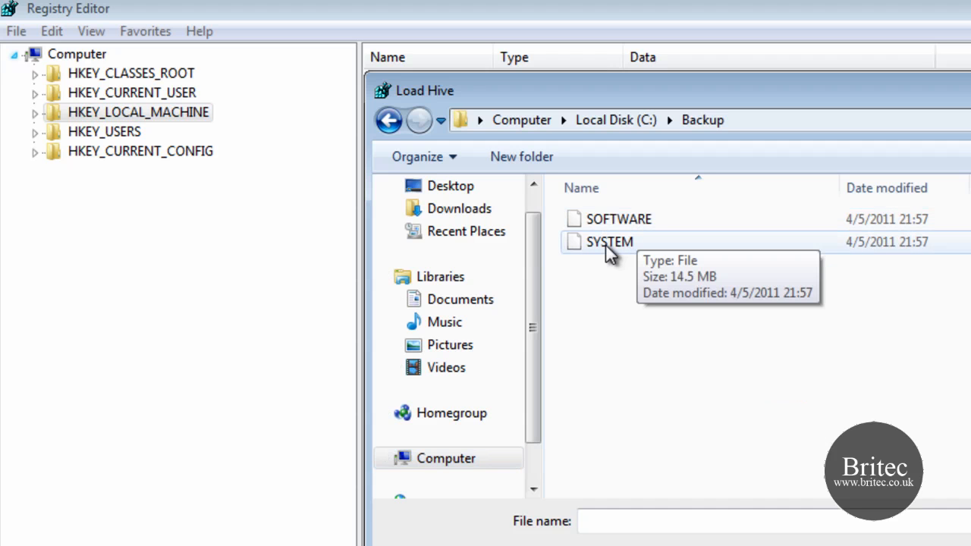
{"action": "mouse_move", "coordinate": [614, 225]}
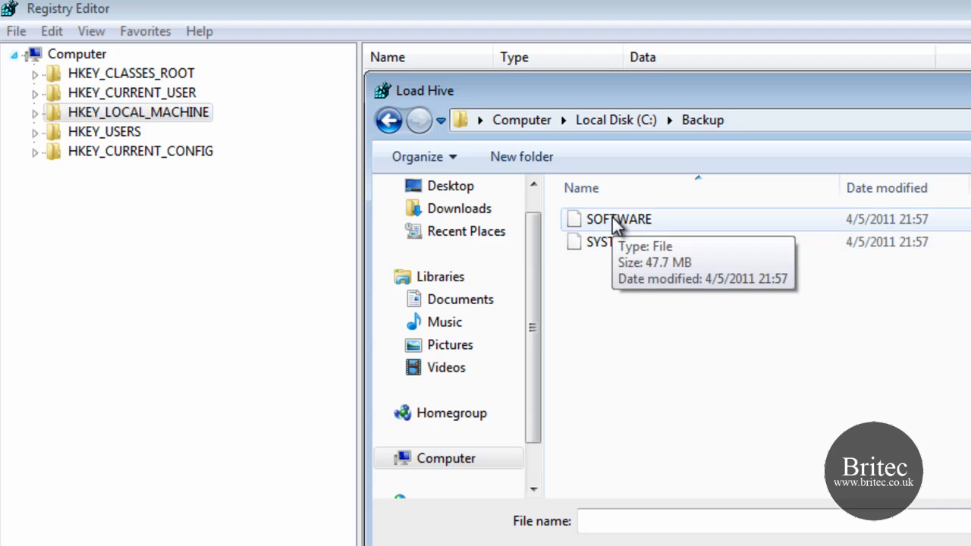
Load the backed-up SOFTWARE hive under the key name 'britec'
{"action": "left_click", "coordinate": [620, 219]}
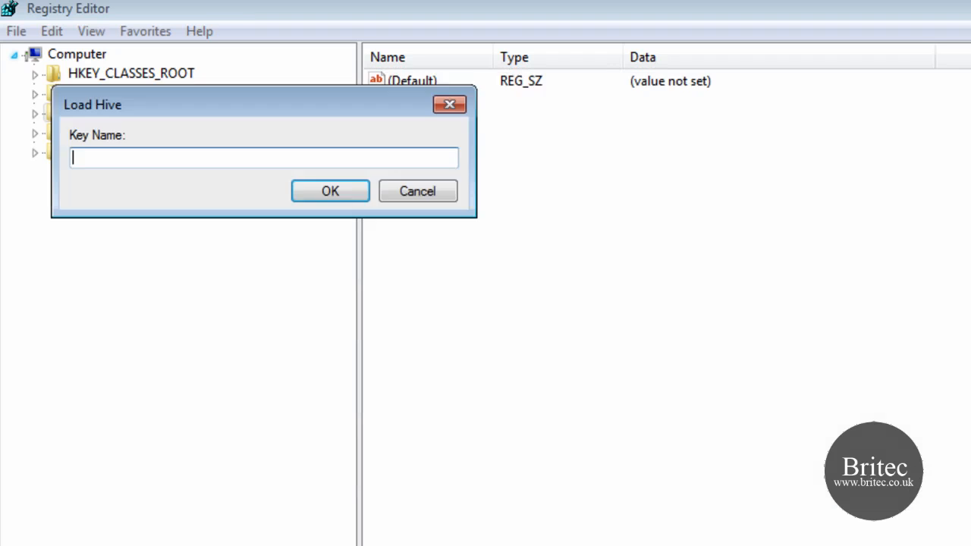
{"action": "mouse_move", "coordinate": [92, 161]}
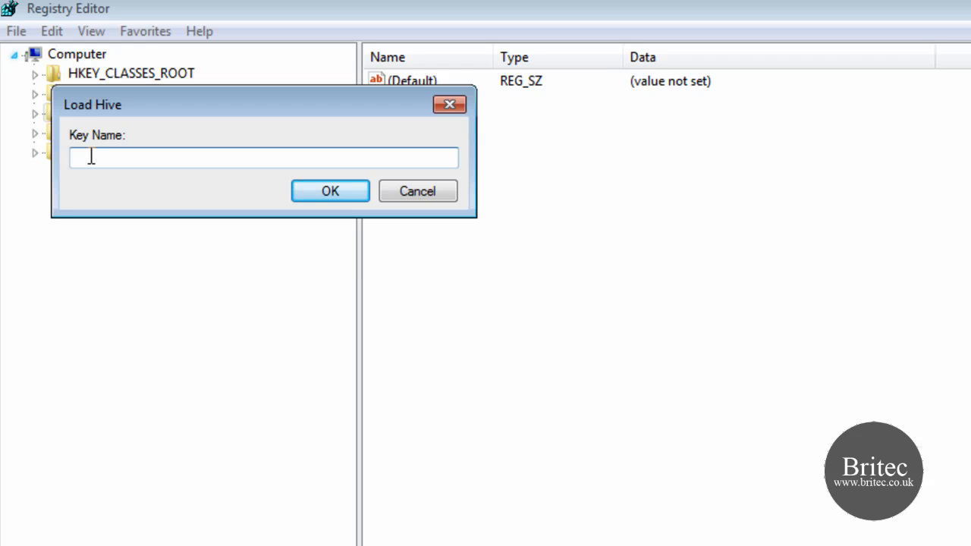
{"action": "type", "text": "brit"}
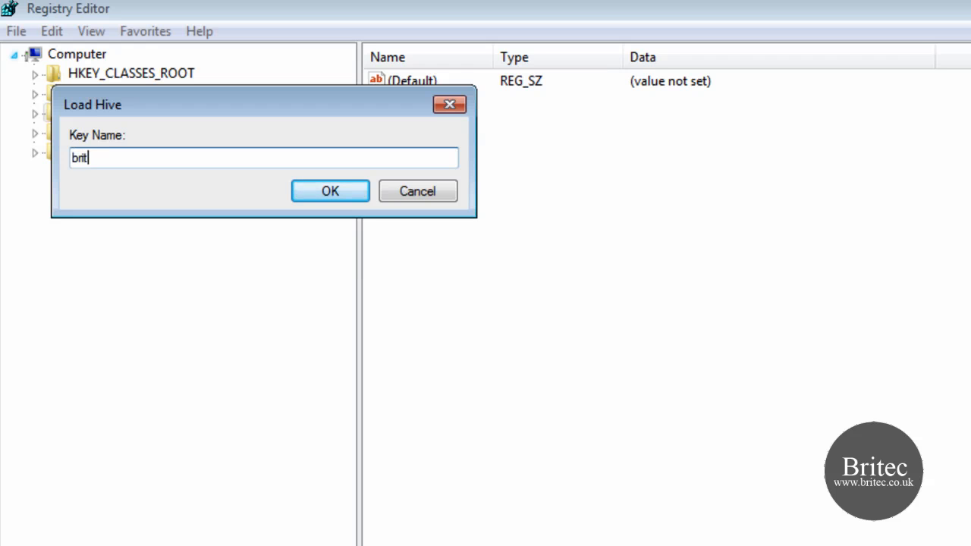
{"action": "type", "text": "ec"}
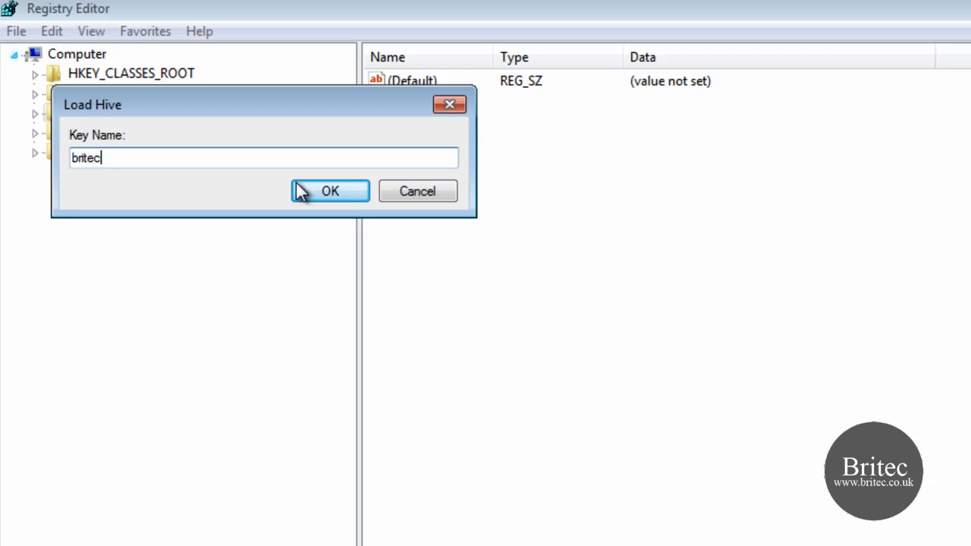
{"action": "left_click", "coordinate": [329, 191]}
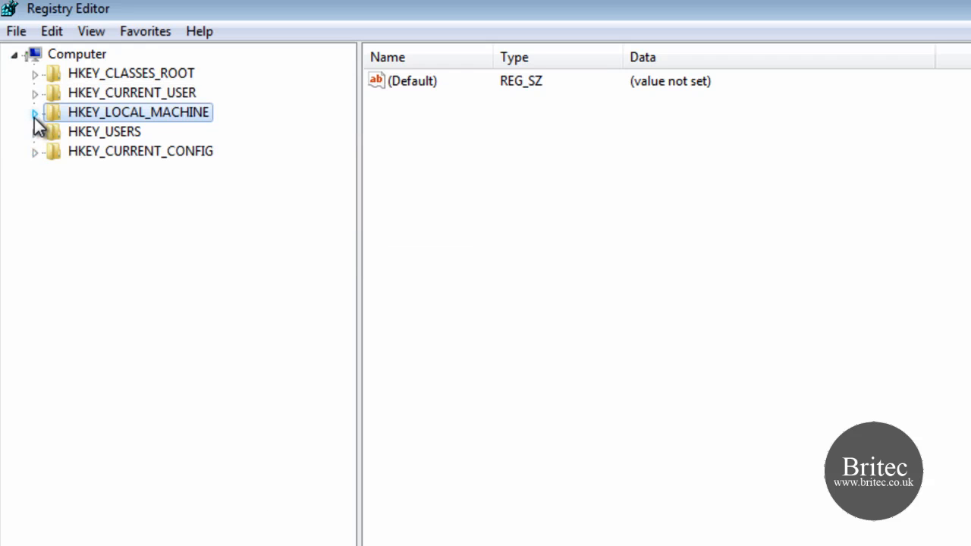
Expand HKEY_LOCAL_MACHINE > britec and look inside its Clients subkey
{"action": "left_click", "coordinate": [35, 112]}
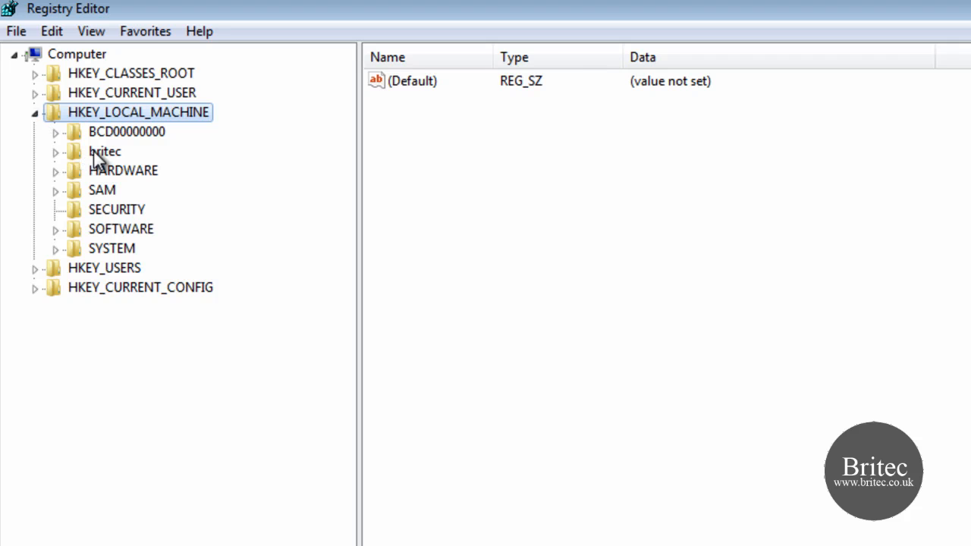
{"action": "left_click", "coordinate": [104, 152]}
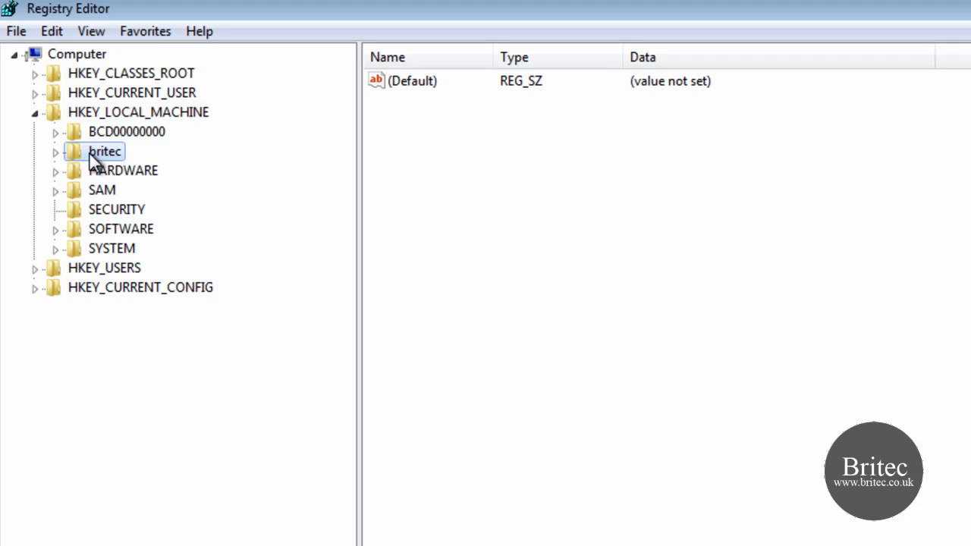
{"action": "left_click", "coordinate": [55, 152]}
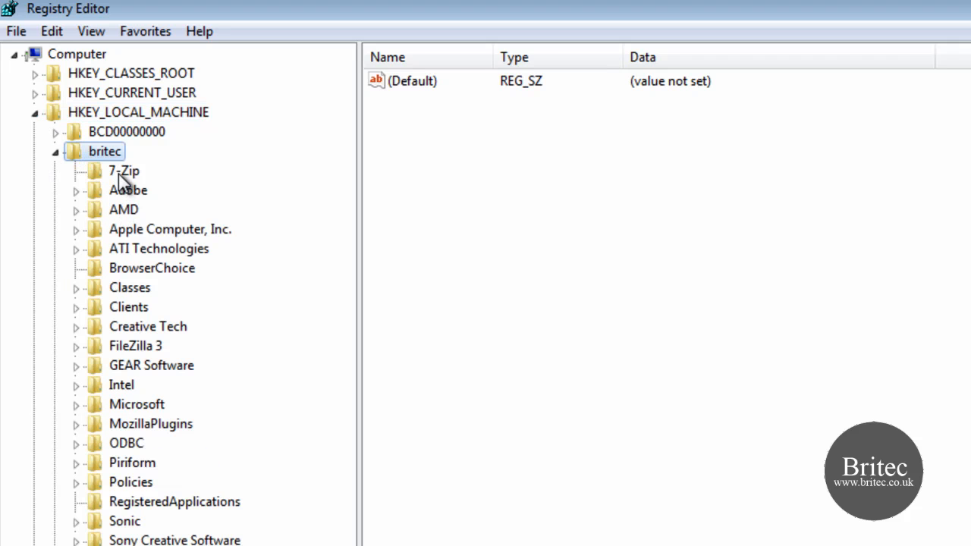
{"action": "mouse_move", "coordinate": [110, 322]}
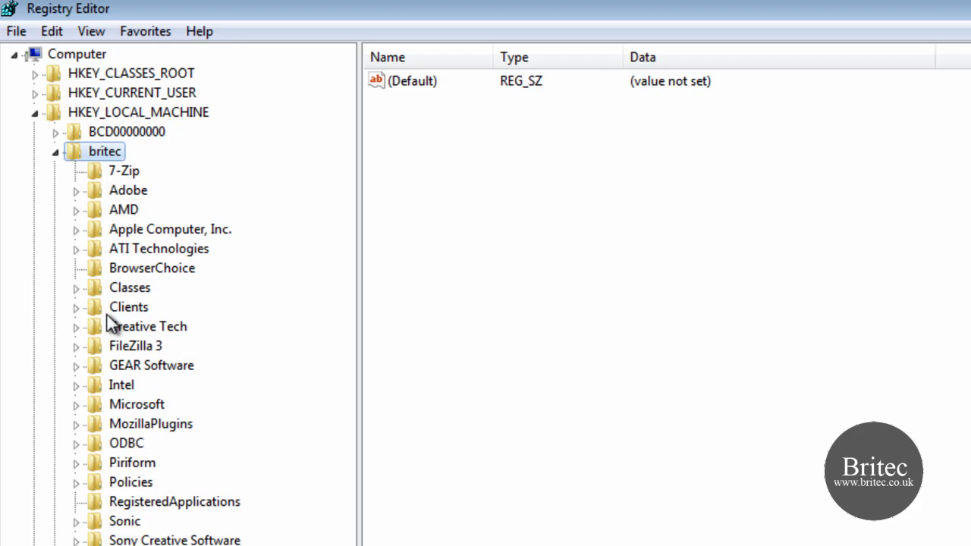
{"action": "left_click", "coordinate": [127, 306]}
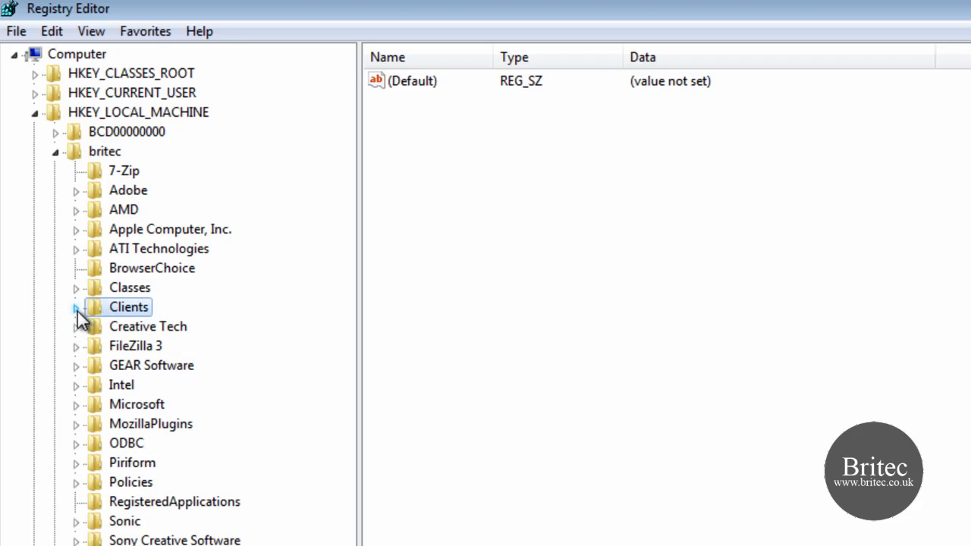
{"action": "mouse_move", "coordinate": [104, 349]}
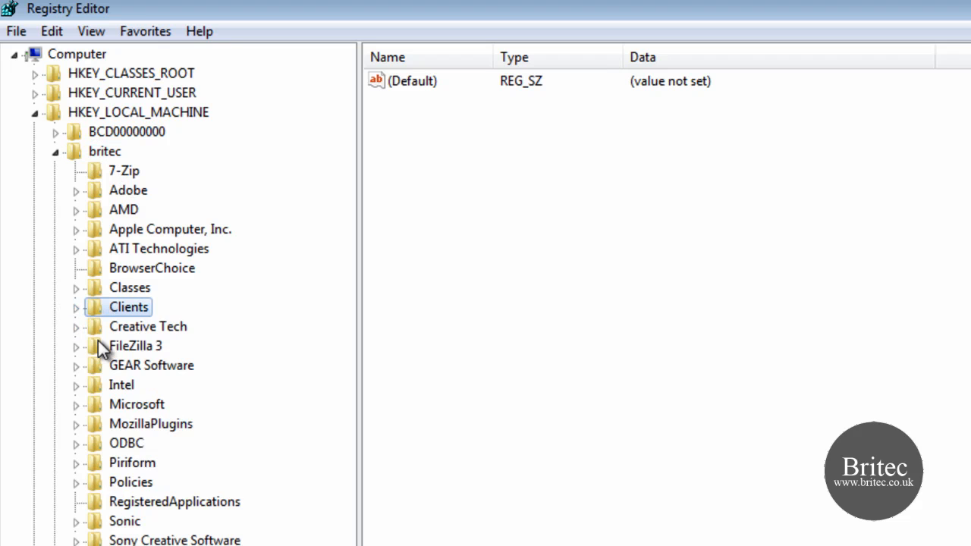
{"action": "left_click", "coordinate": [76, 306]}
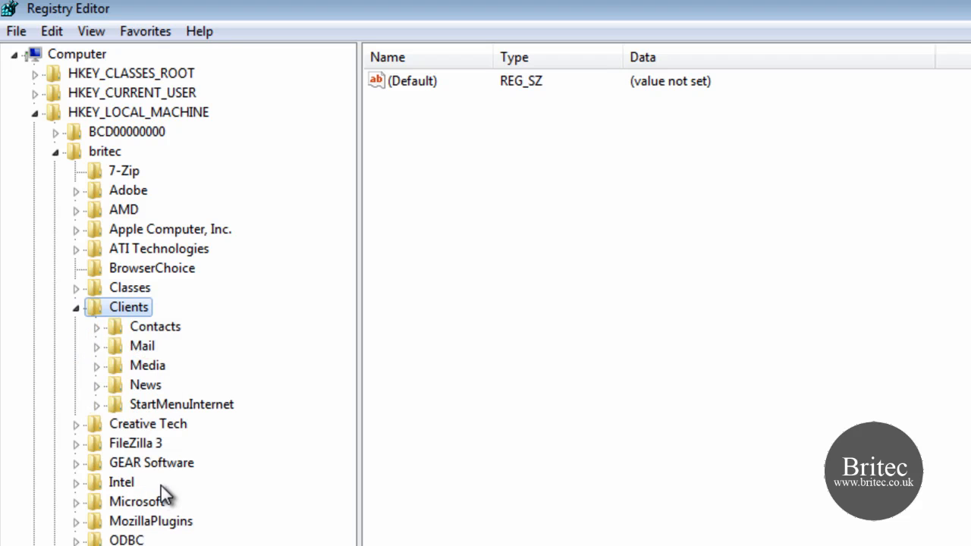
{"action": "mouse_move", "coordinate": [97, 343]}
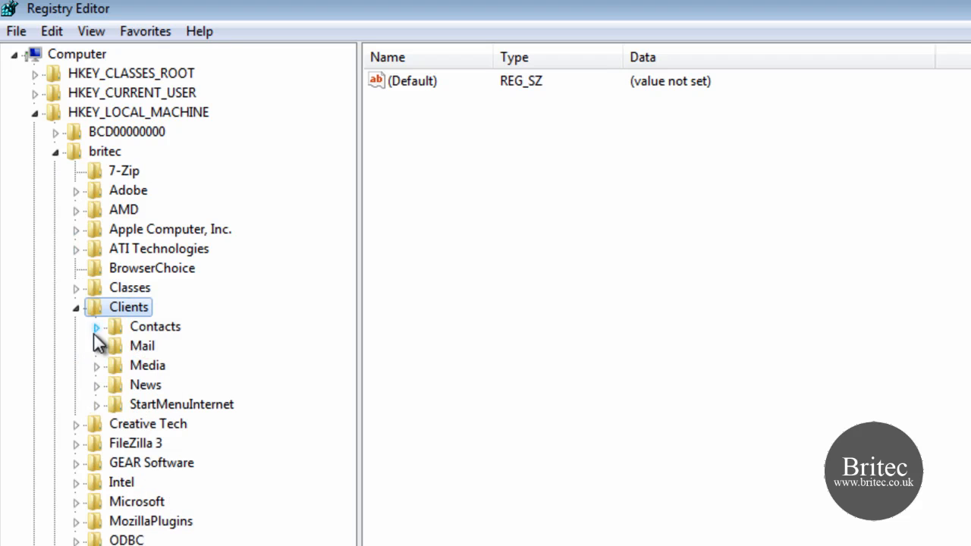
Check the GEAR Software and Microsoft keys, then collapse britec again
{"action": "left_click", "coordinate": [76, 306]}
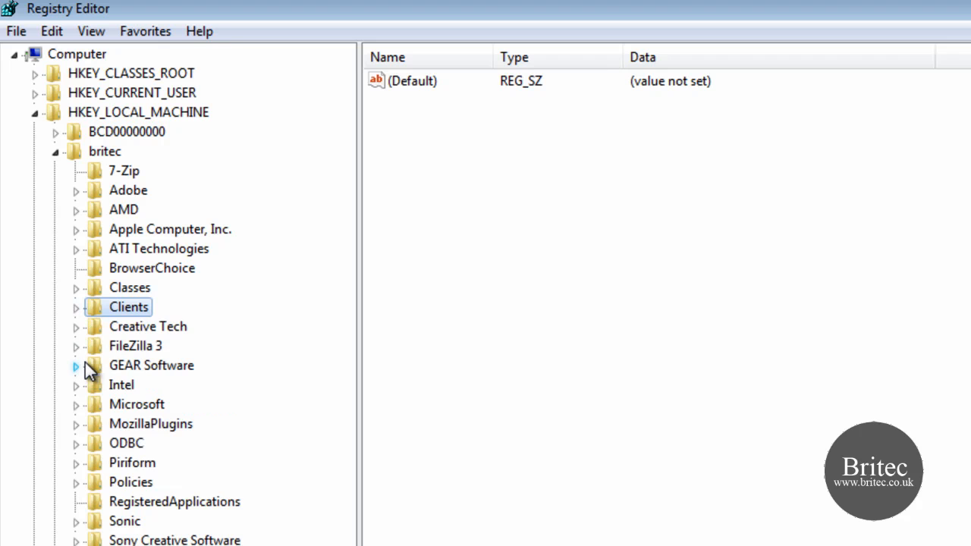
{"action": "mouse_move", "coordinate": [87, 376]}
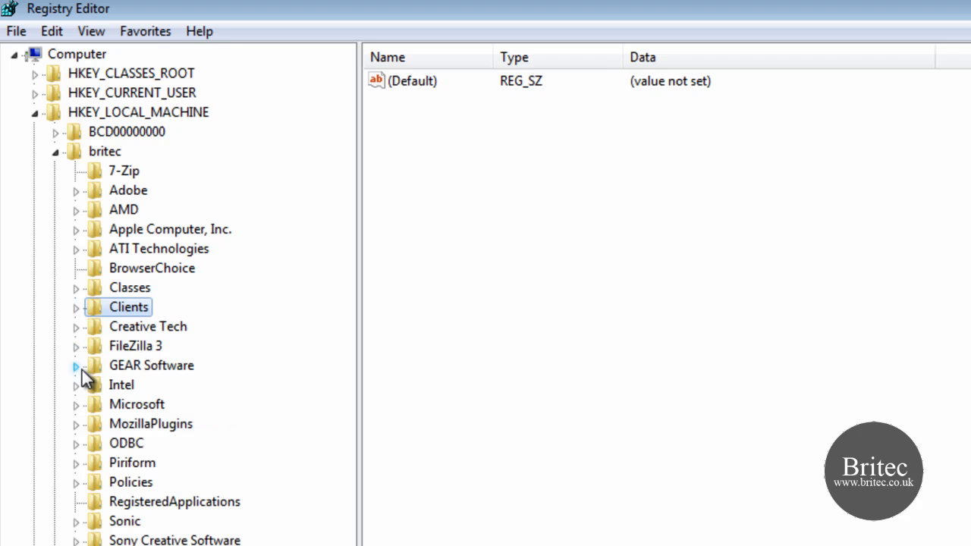
{"action": "left_click", "coordinate": [151, 364]}
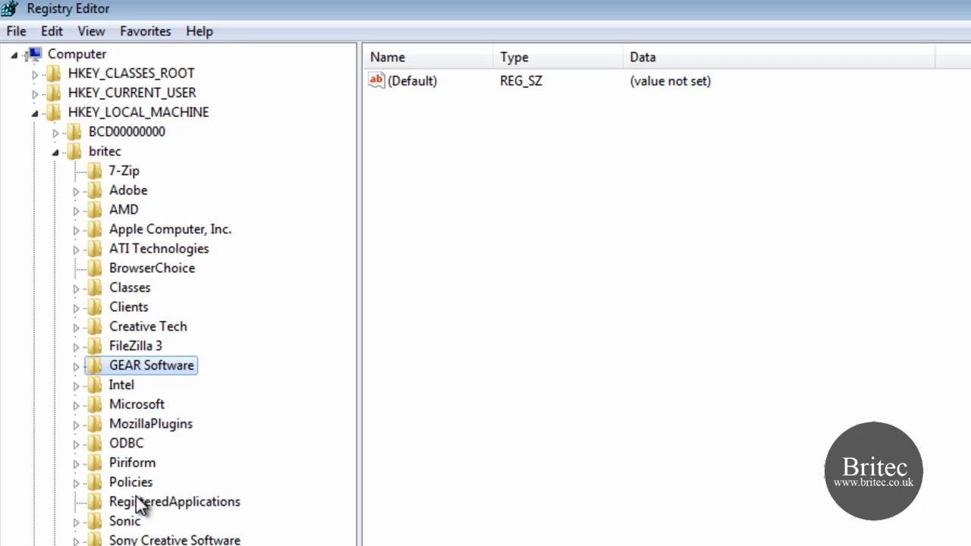
{"action": "mouse_move", "coordinate": [139, 416]}
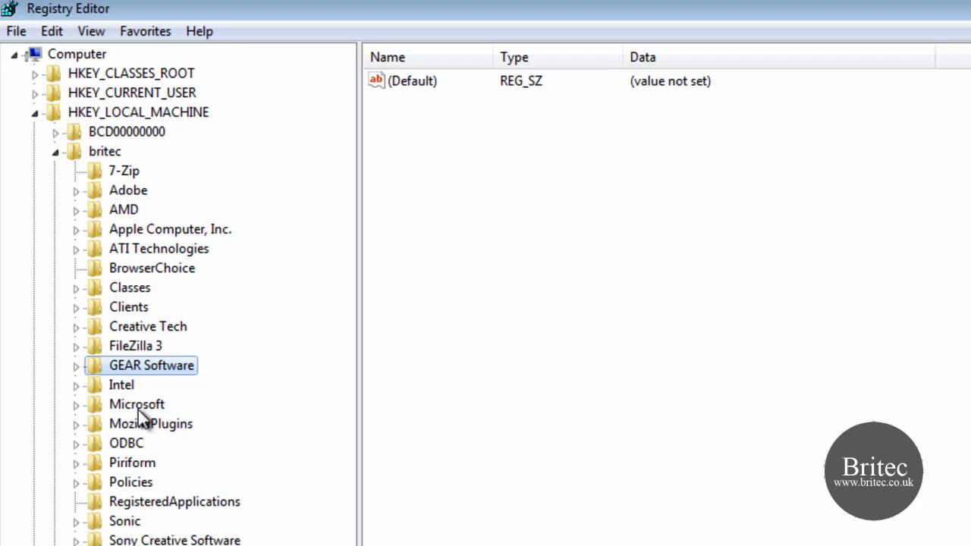
{"action": "right_click", "coordinate": [137, 403]}
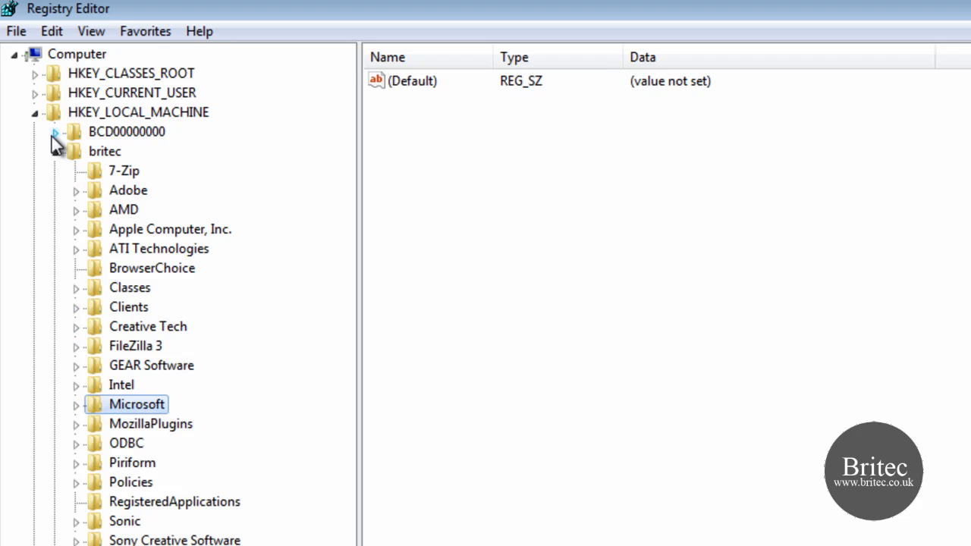
{"action": "left_click", "coordinate": [55, 152]}
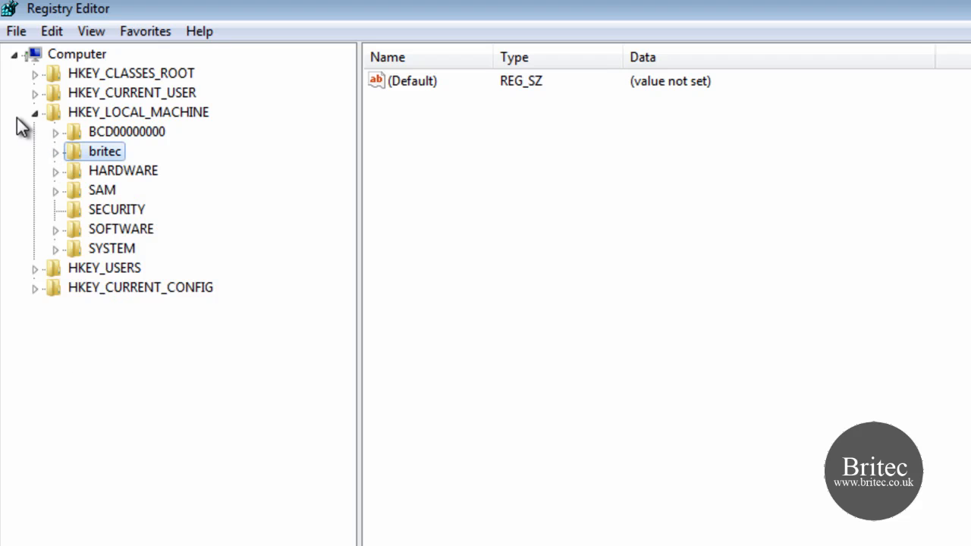
Collapse HKEY_LOCAL_MACHINE back to the top-level hives
{"action": "left_click", "coordinate": [35, 113]}
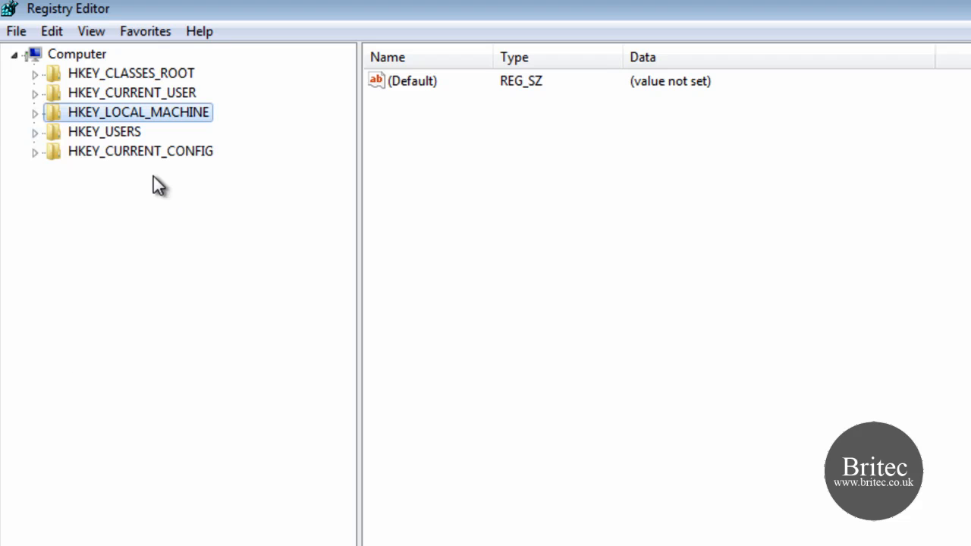
{"action": "mouse_move", "coordinate": [309, 18]}
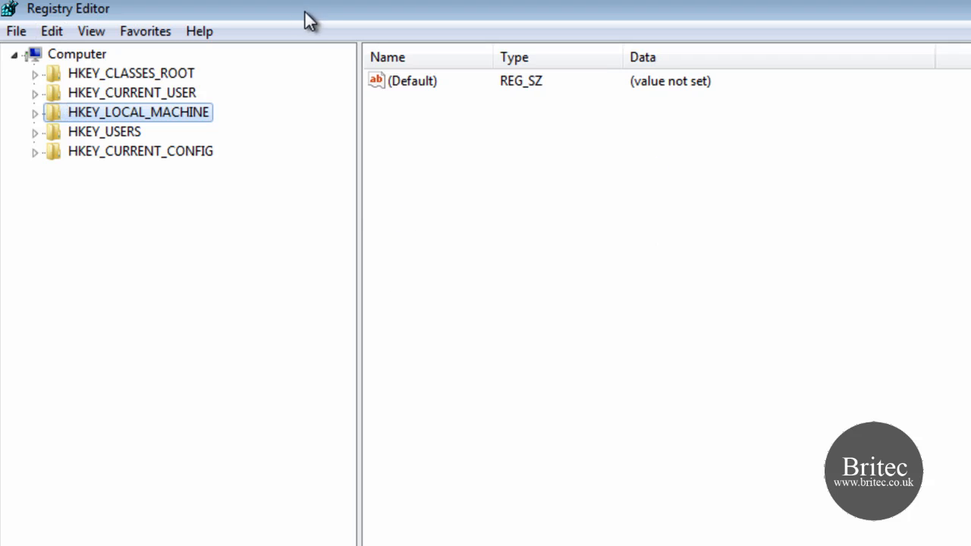
{"action": "mouse_move", "coordinate": [815, 180]}
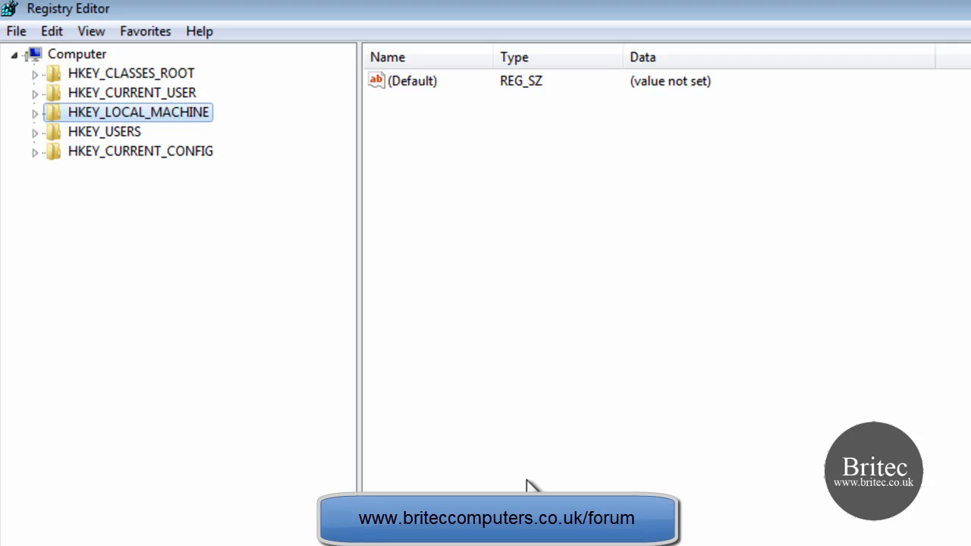
{"action": "mouse_move", "coordinate": [539, 476]}
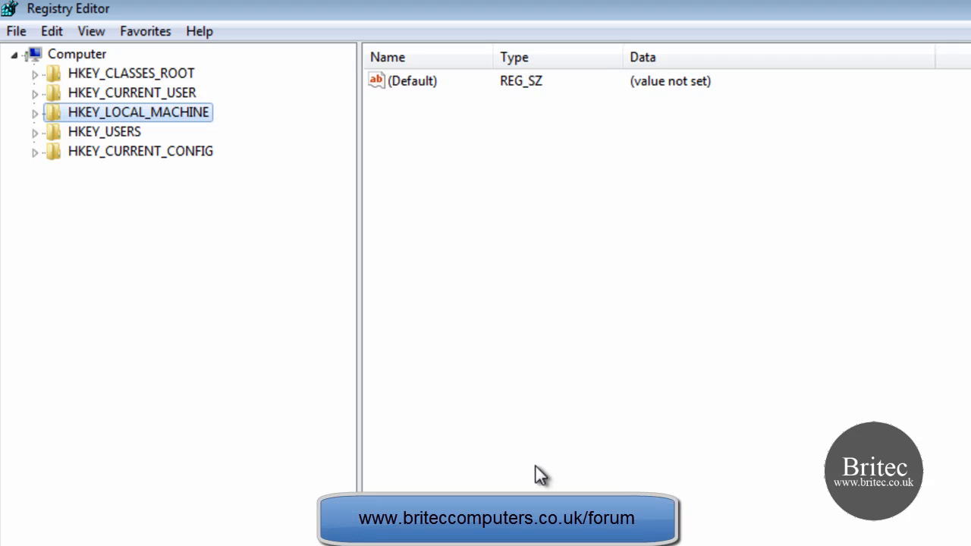
{"action": "mouse_move", "coordinate": [877, 317]}
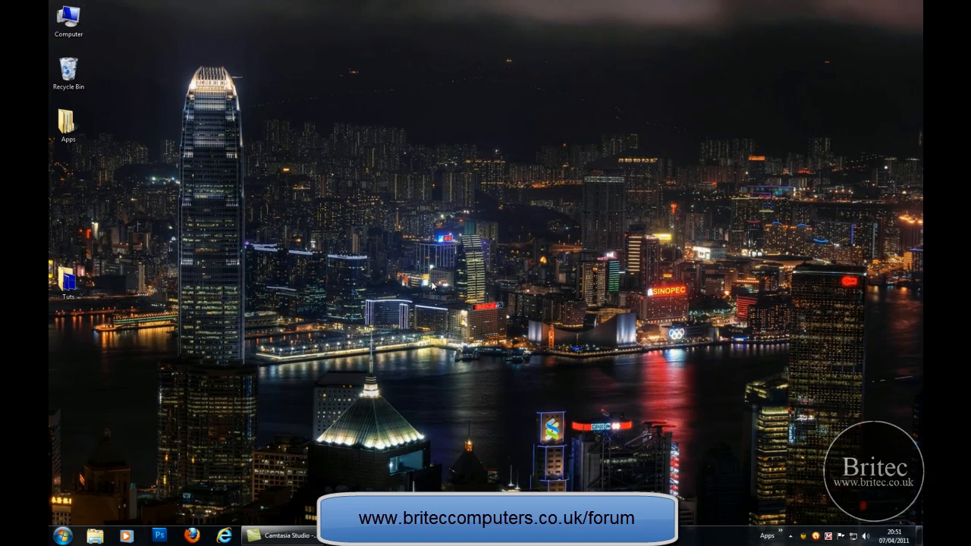
{"action": "mouse_move", "coordinate": [458, 395]}
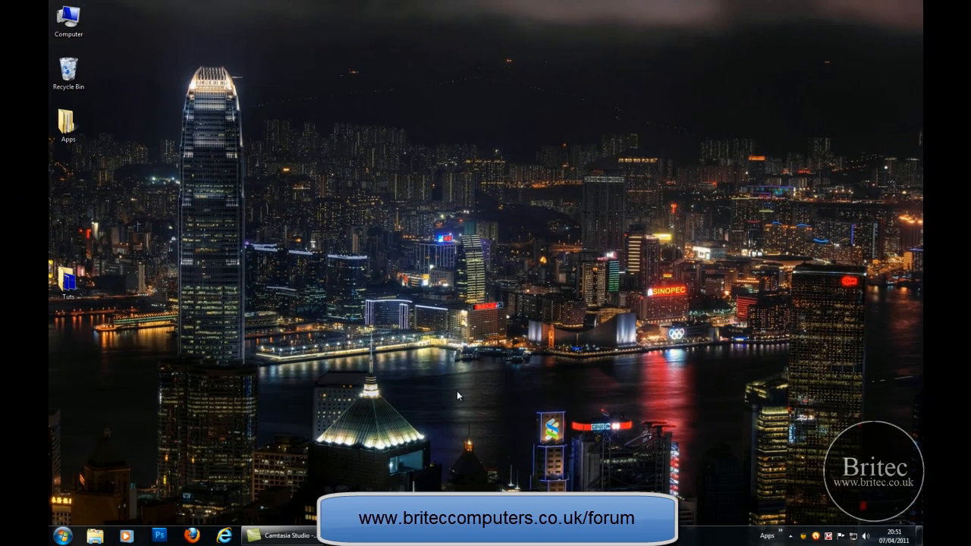